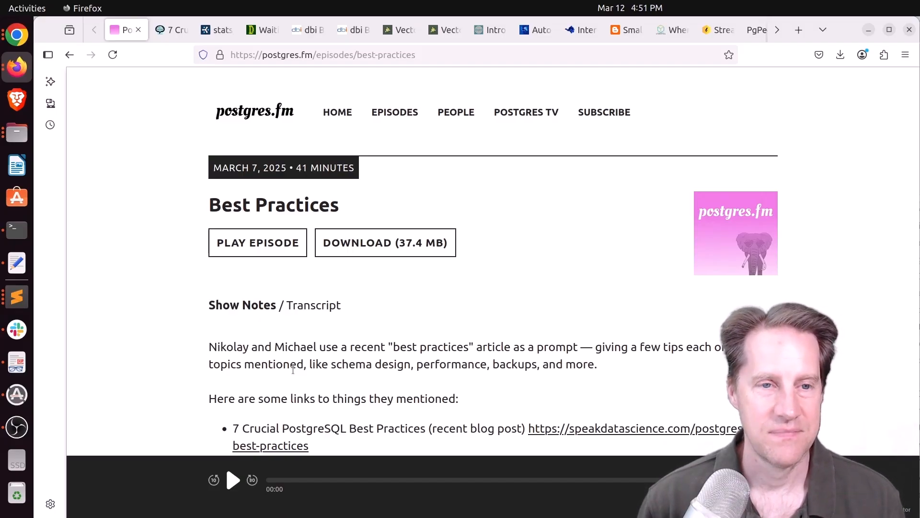
mouse_move(302, 176)
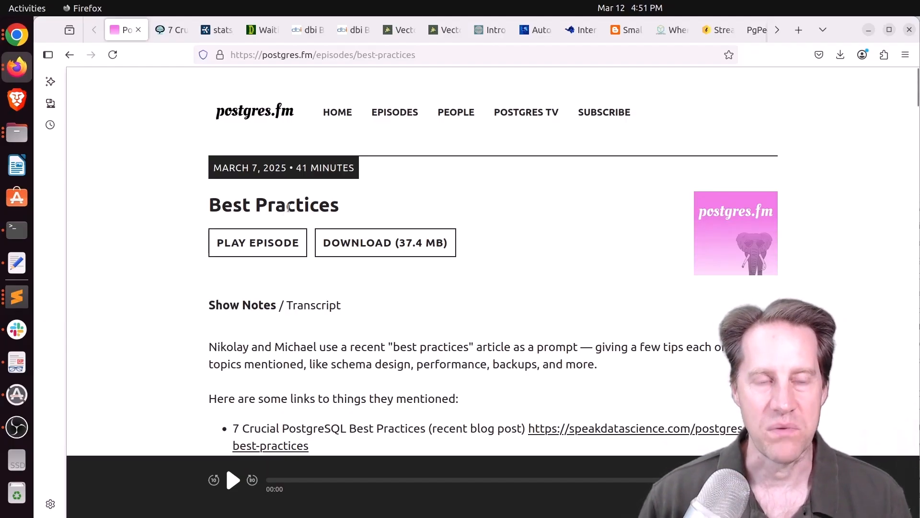
Scroll down the Best Practices episode show notes toward the linked resources
scroll("down", 3)
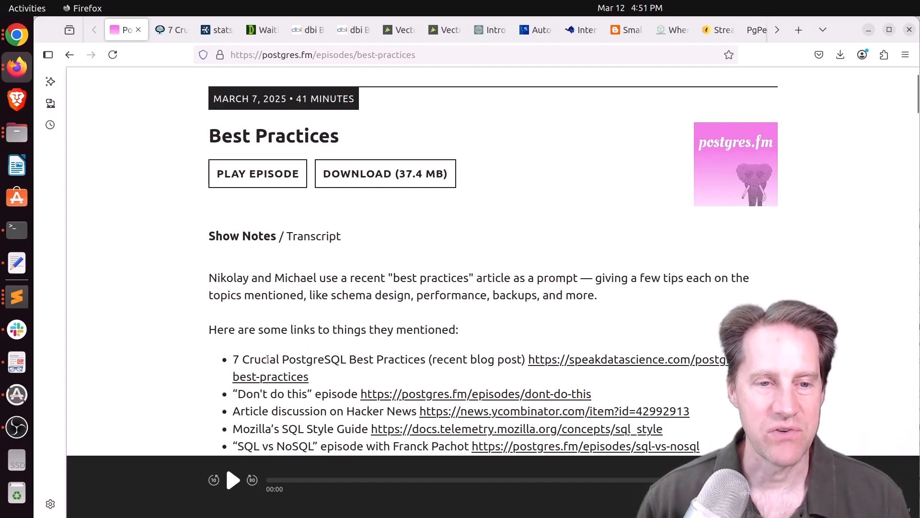
mouse_move(531, 367)
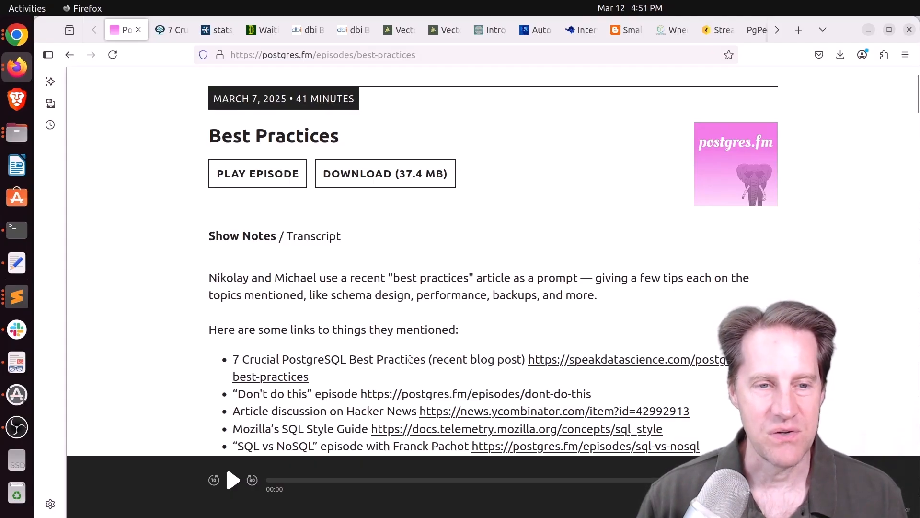
mouse_move(294, 271)
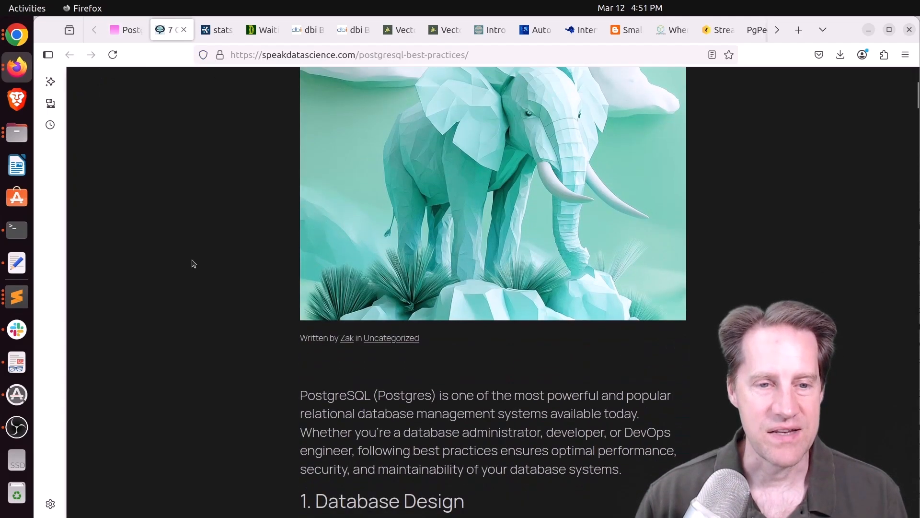
scroll("down", 3)
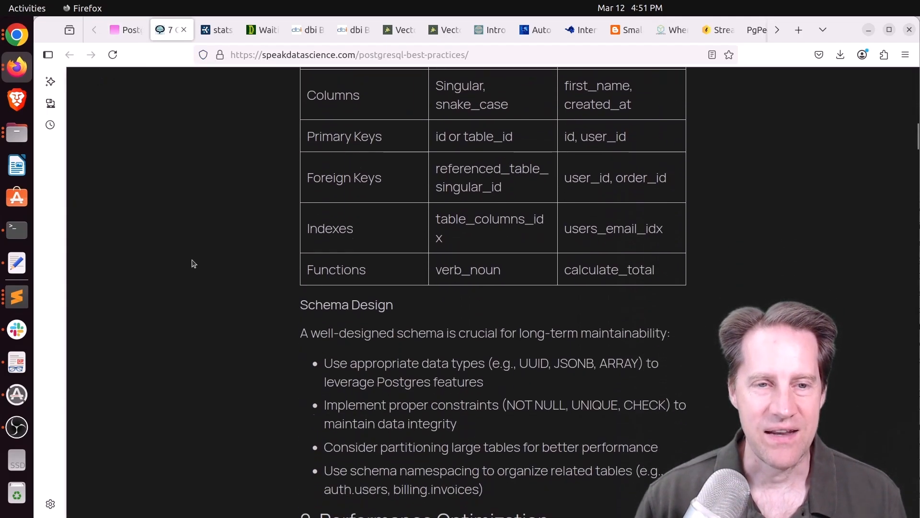
scroll("down", 3)
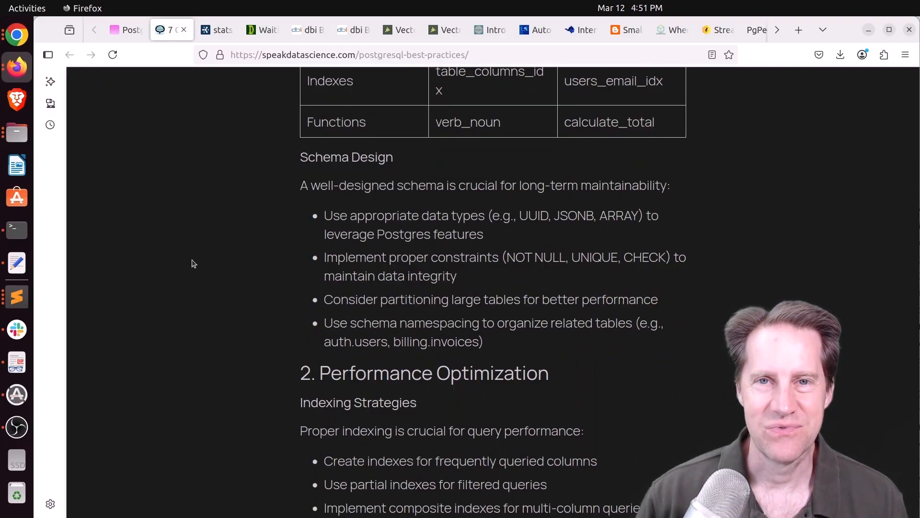
mouse_move(196, 263)
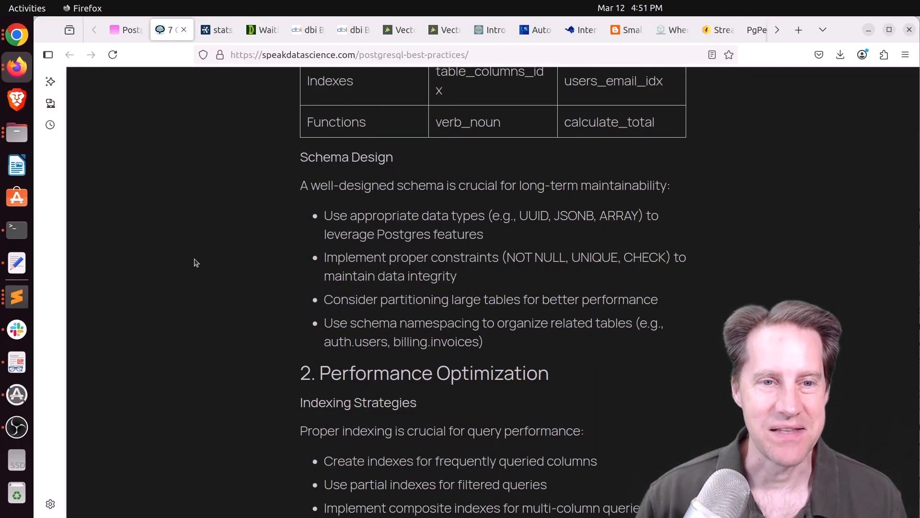
scroll("down", 3)
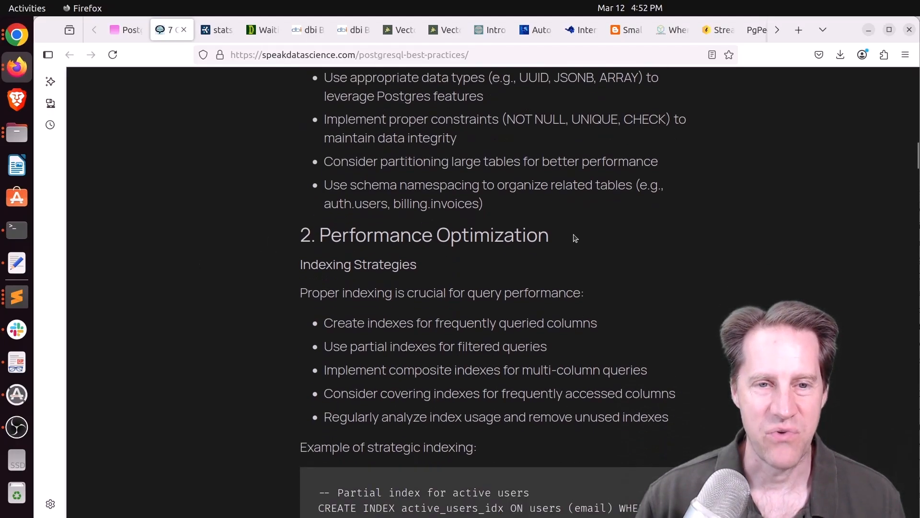
mouse_move(347, 369)
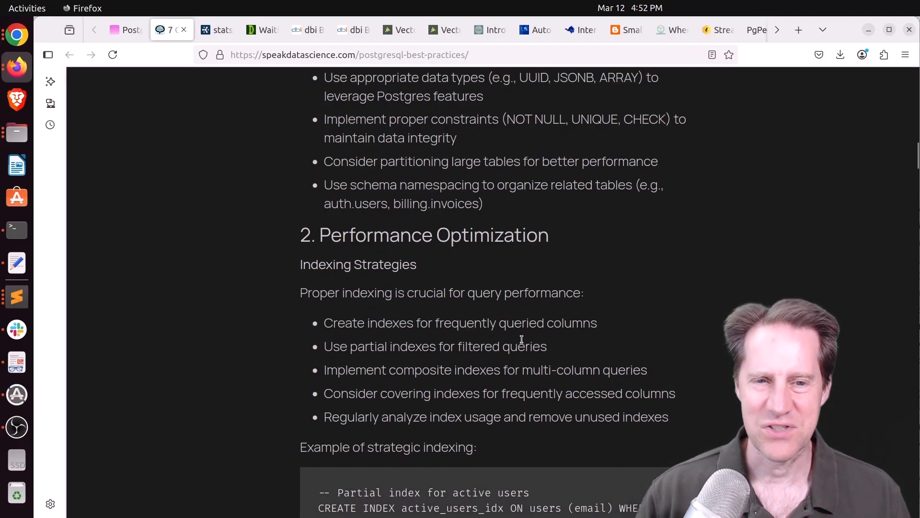
scroll("down", 3)
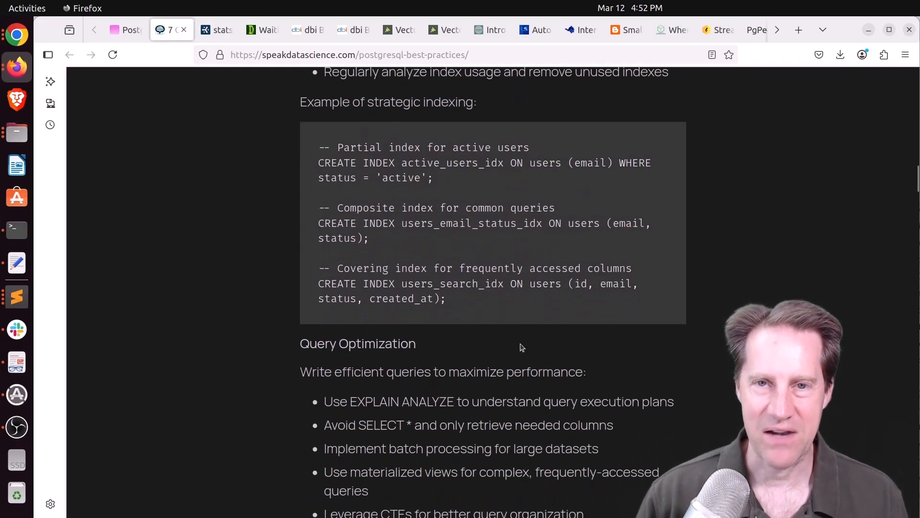
scroll("down", 3)
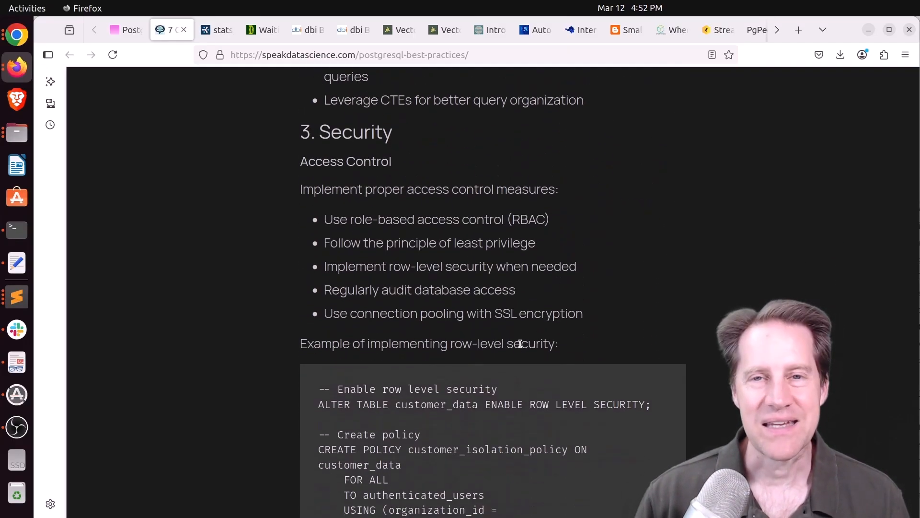
scroll("down", 3)
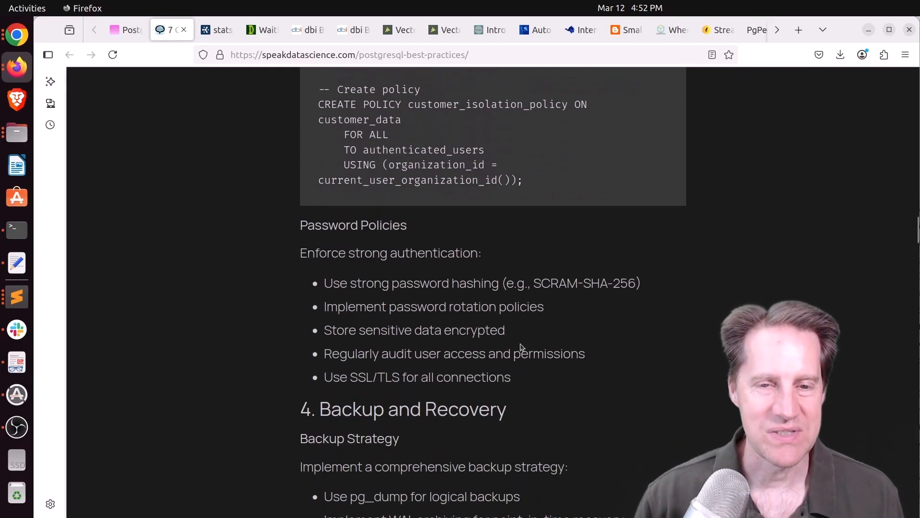
scroll("up", 3)
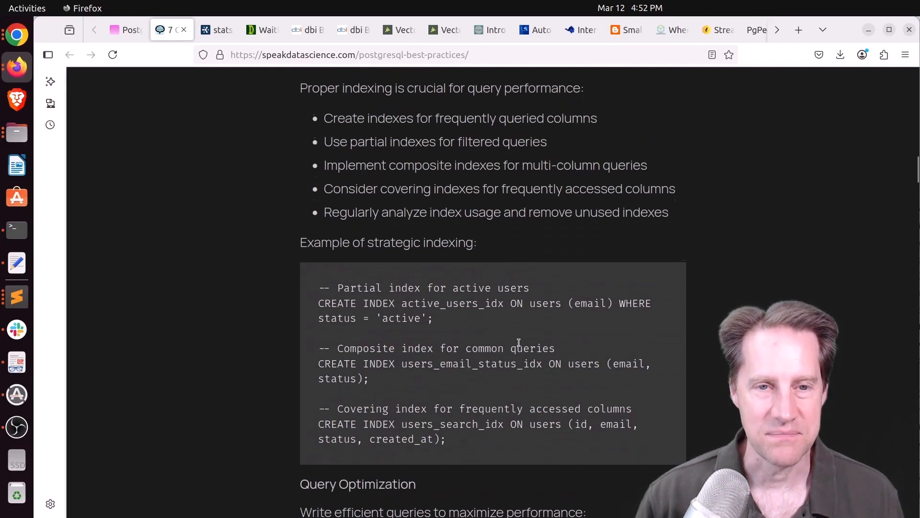
Review the Best Practices show notes, then bring up the Cybertec stats_fetch_consistency article
left_click(126, 30)
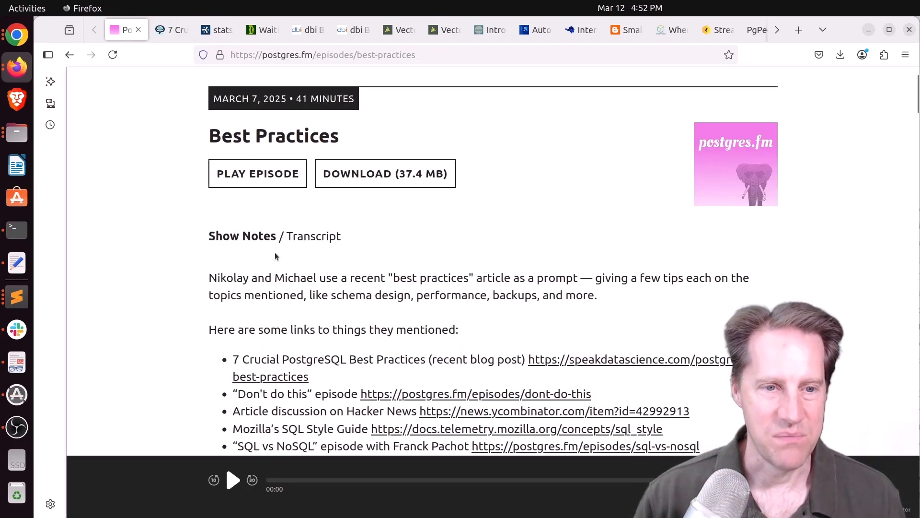
scroll("down", 3)
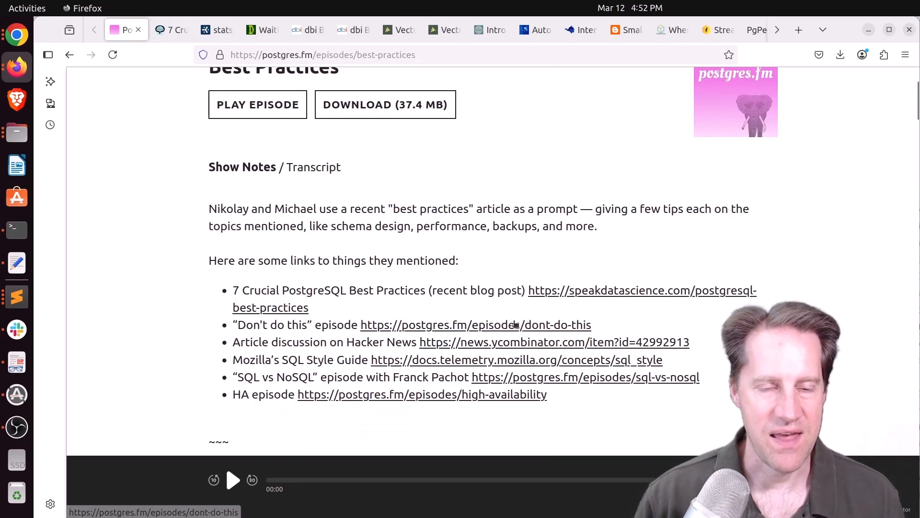
mouse_move(519, 341)
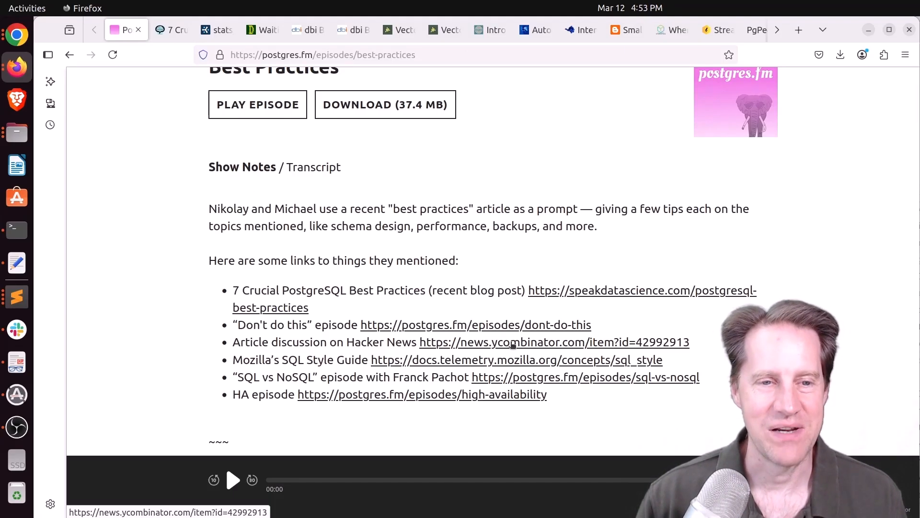
mouse_move(182, 286)
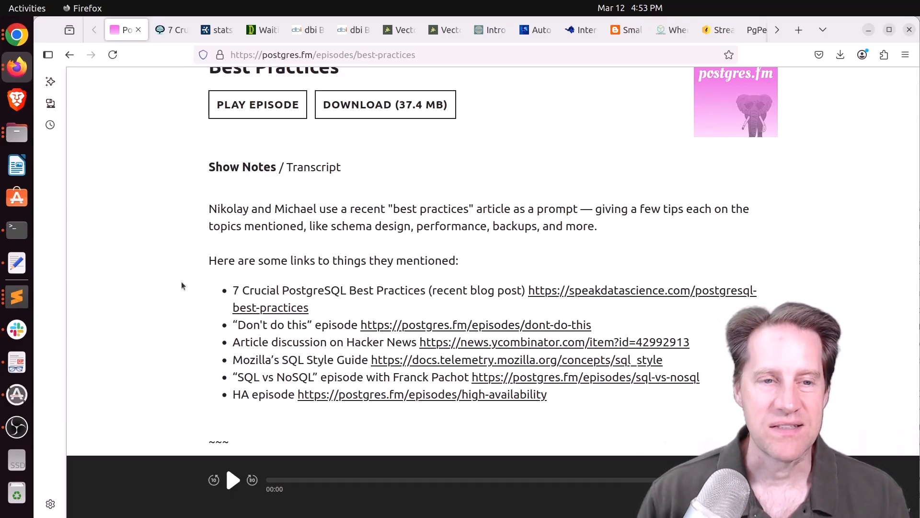
scroll("up", 3)
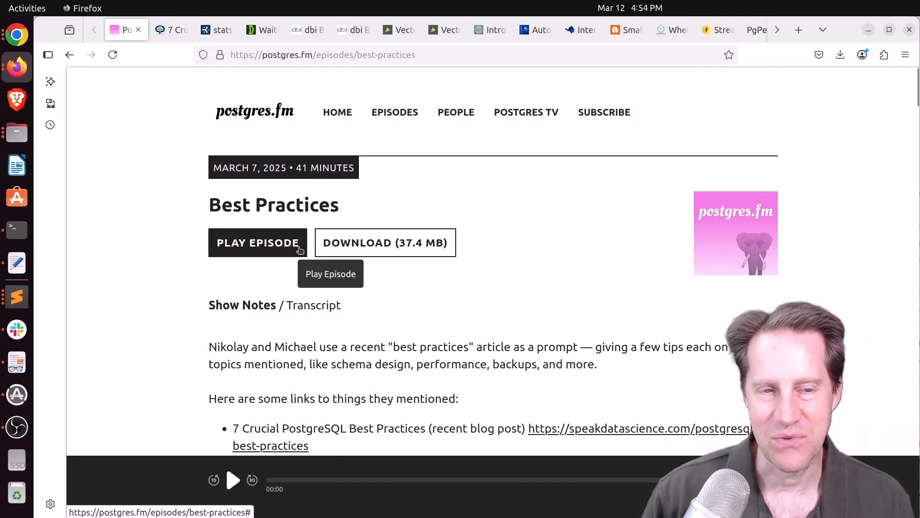
mouse_move(262, 295)
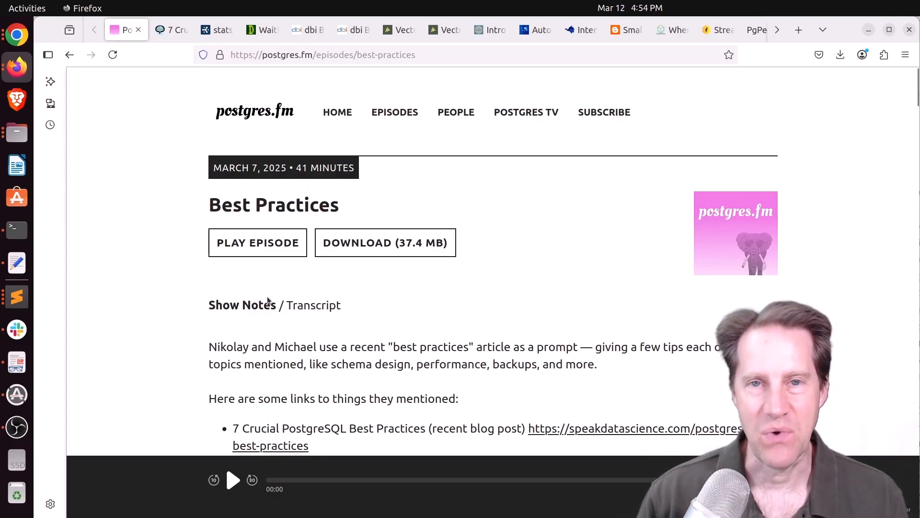
mouse_move(182, 140)
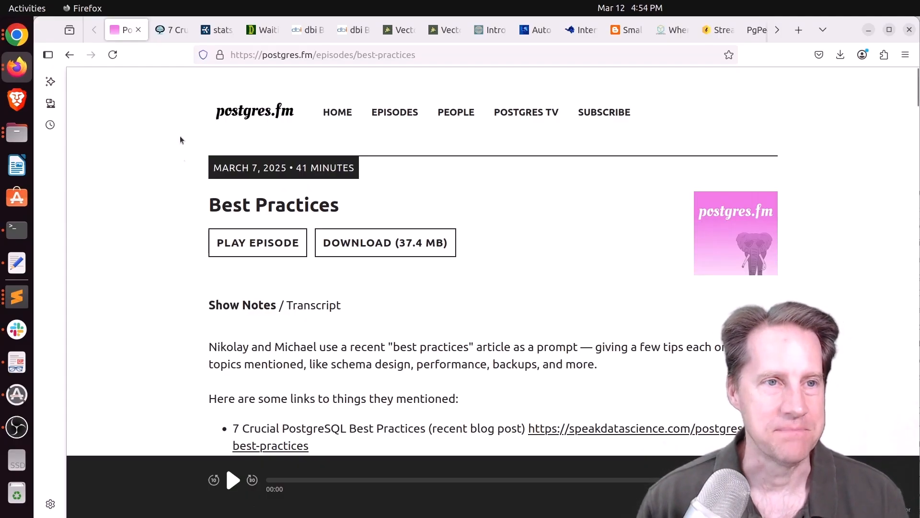
left_click(215, 30)
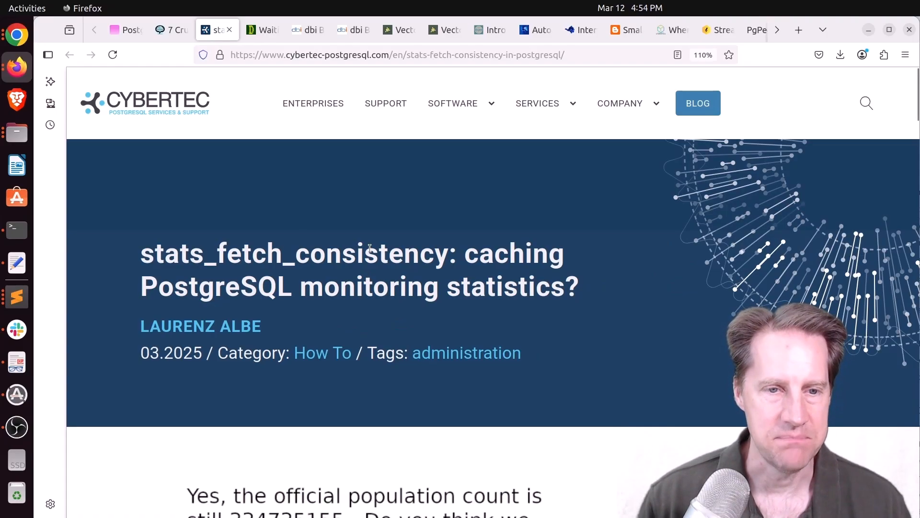
Read down to the checkpoint statistics example and select the view name pg_stat_checkpointer
scroll("down", 3)
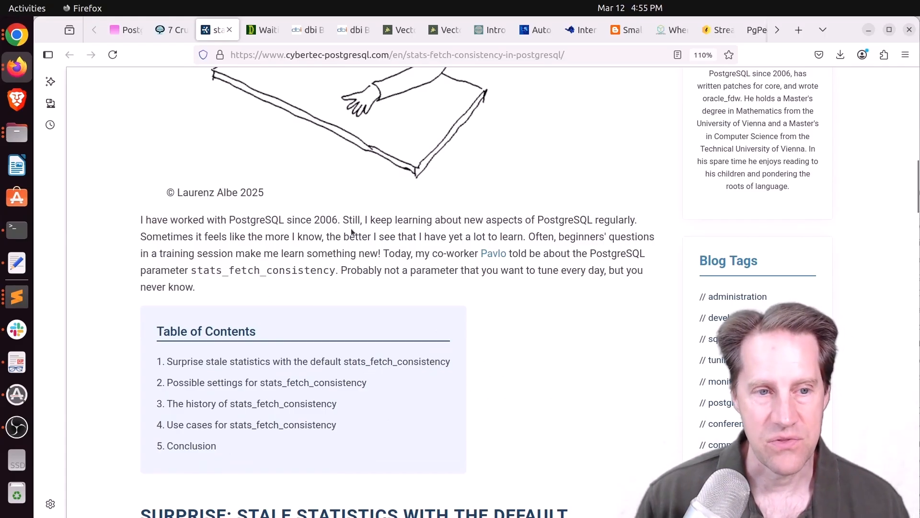
scroll("down", 3)
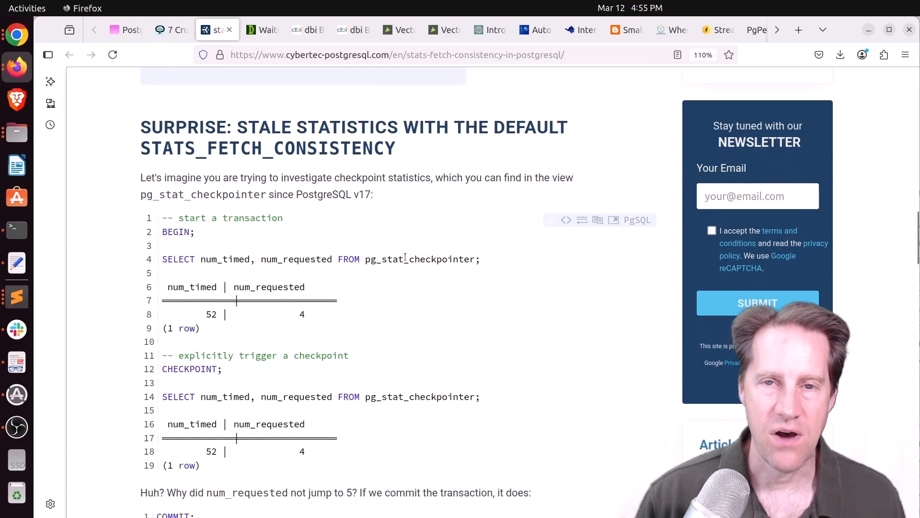
scroll("down", 3)
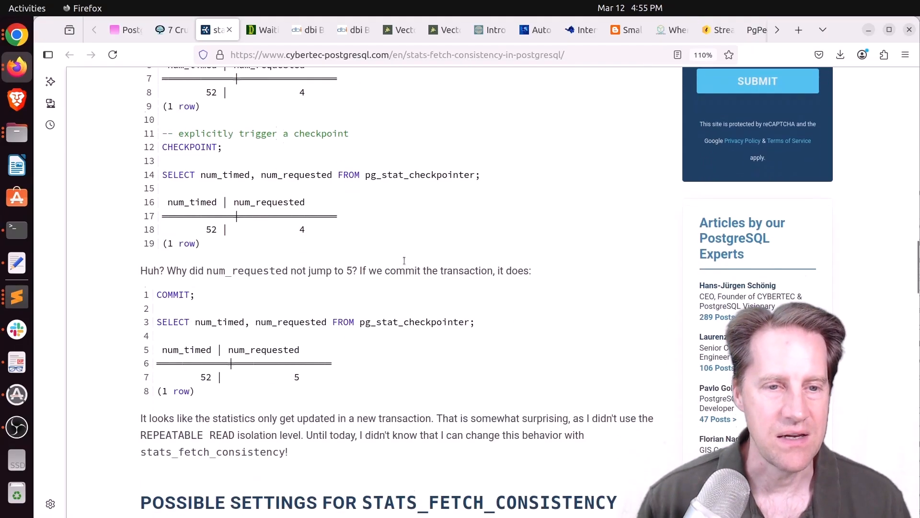
scroll("up", 3)
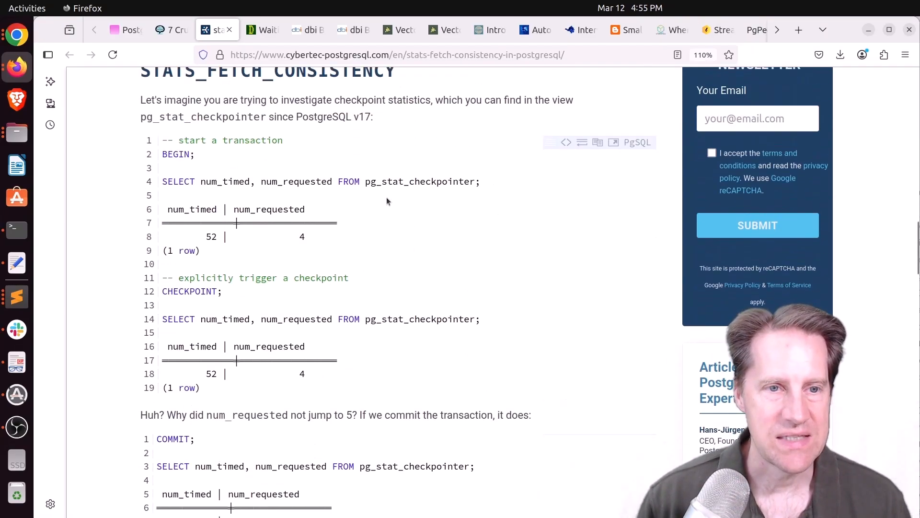
double_click(410, 181)
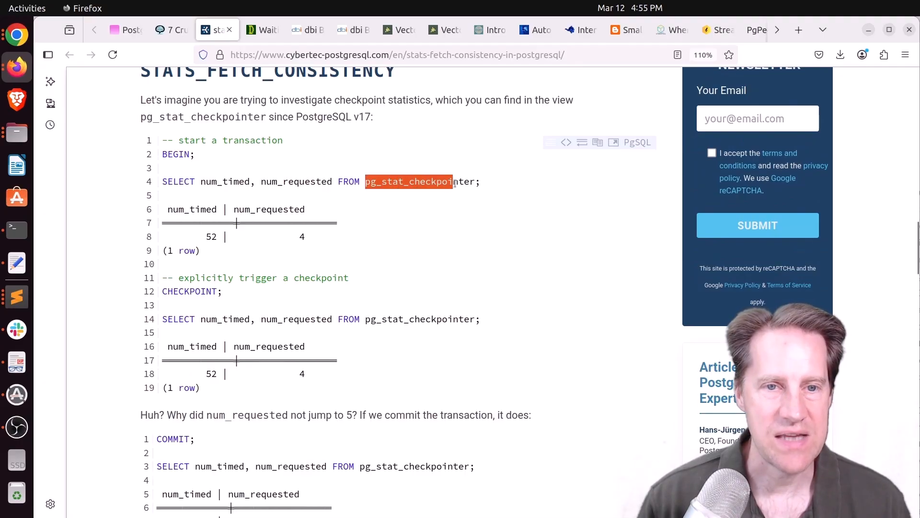
Continue through the example to the result where num_requested reaches 5 after COMMIT
scroll("down", 3)
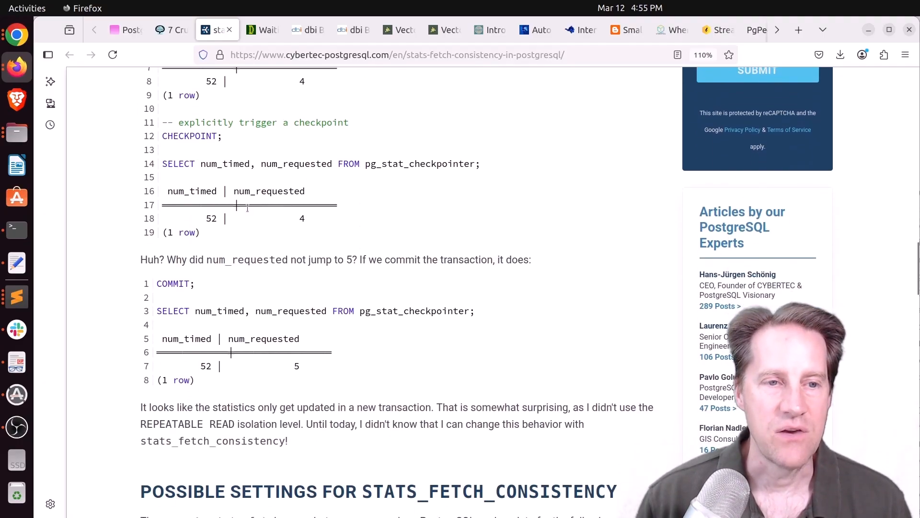
scroll("up", 3)
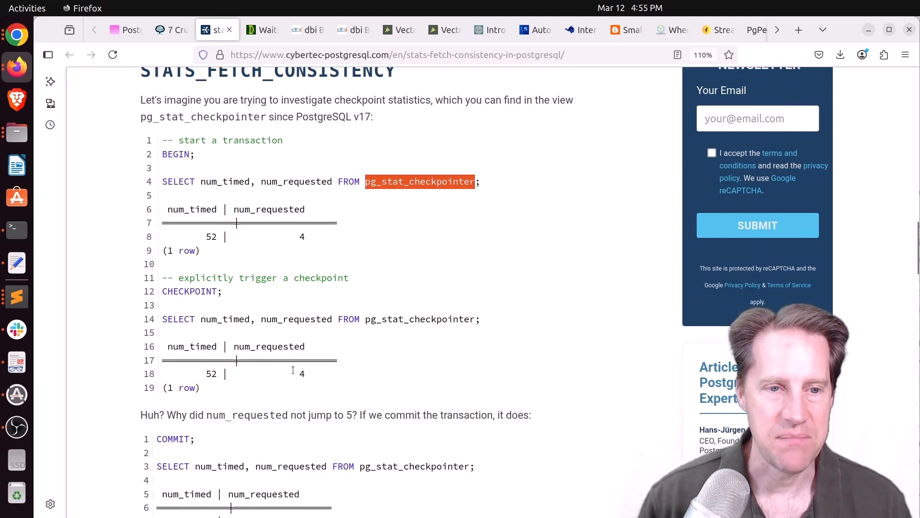
mouse_move(322, 237)
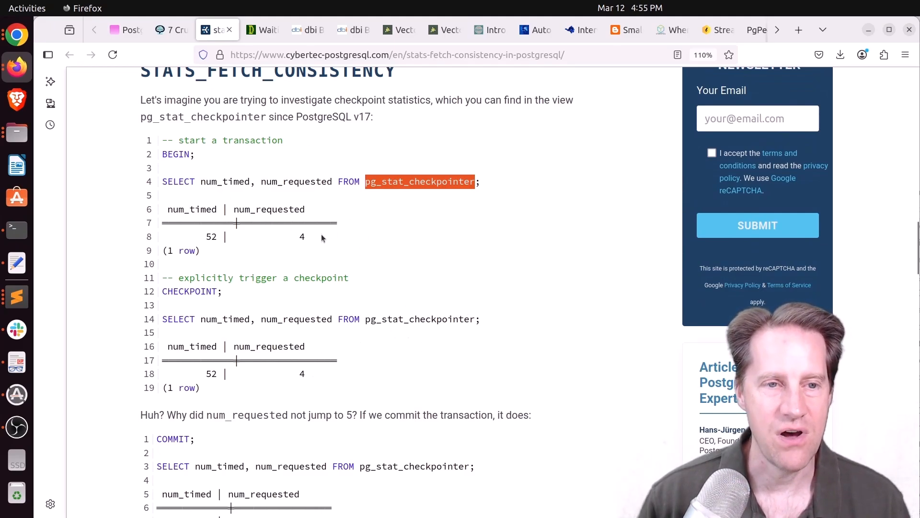
mouse_move(294, 366)
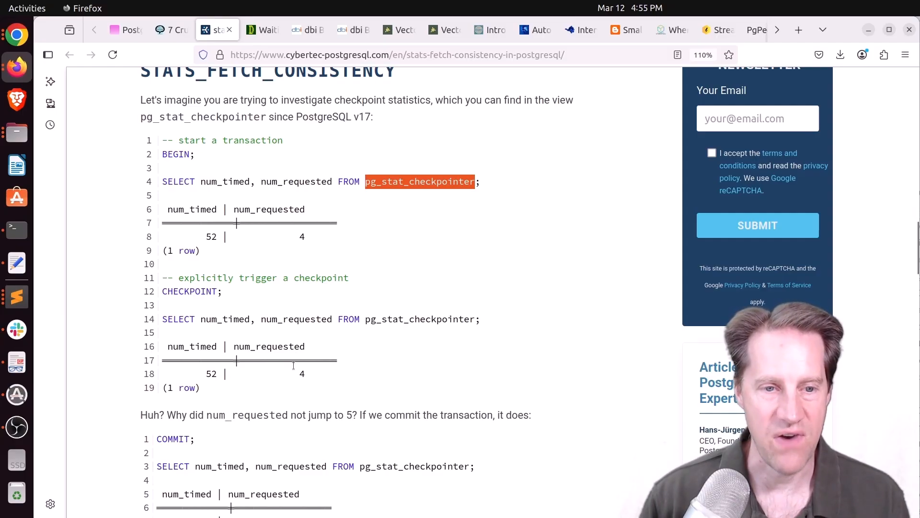
scroll("down", 3)
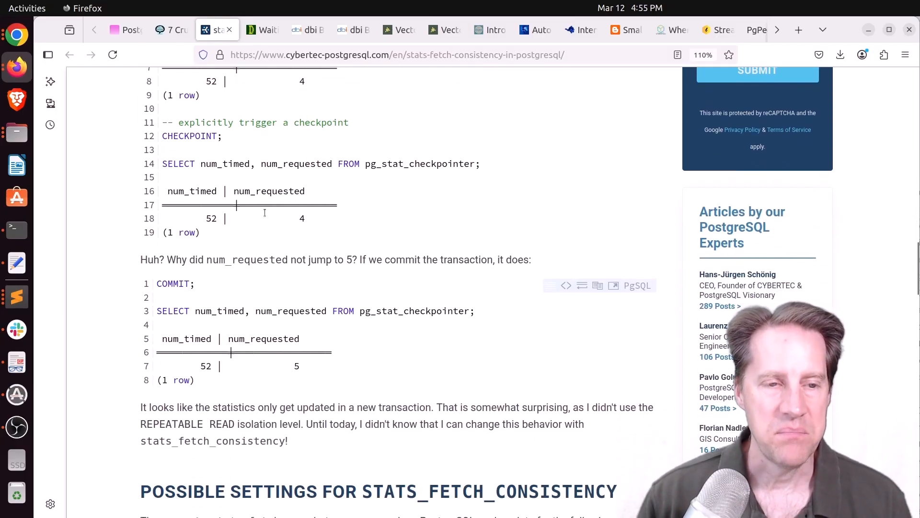
mouse_move(303, 370)
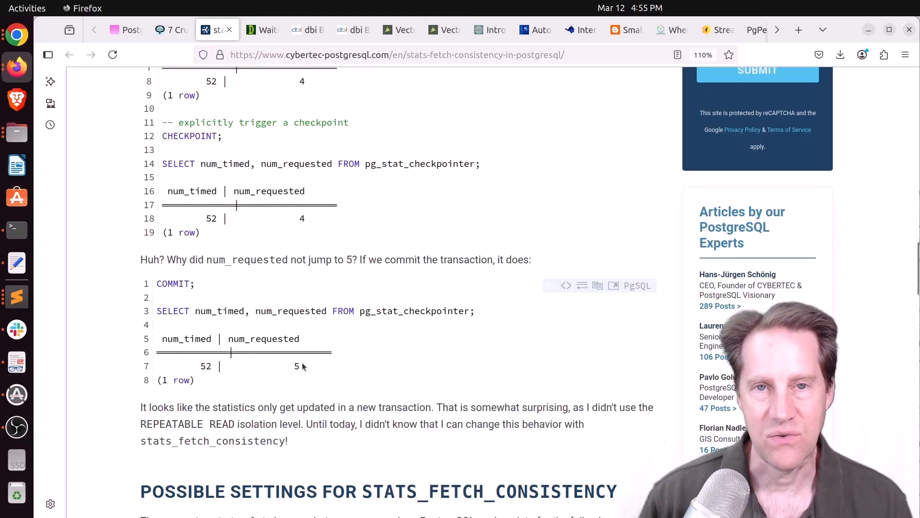
mouse_move(345, 354)
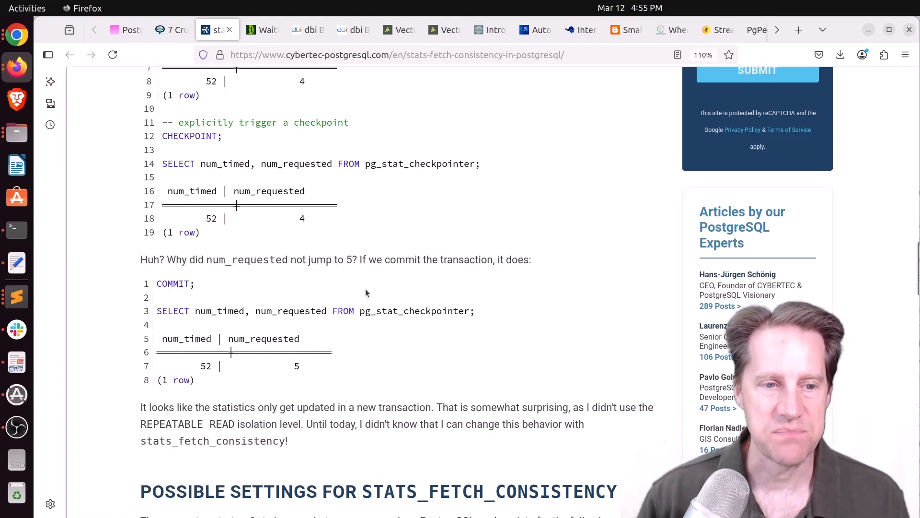
mouse_move(246, 443)
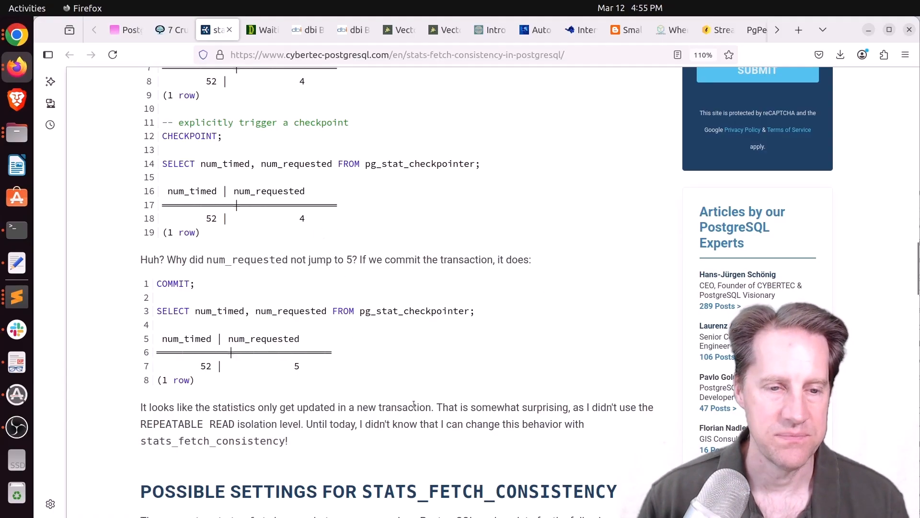
scroll("down", 3)
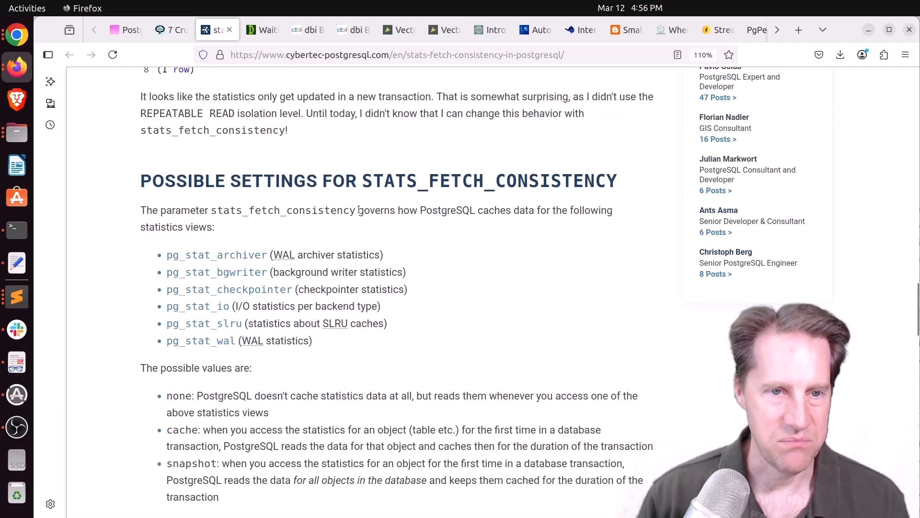
Mark the snapshot setting explanation under Possible settings, then move to the depesz GIN index post
scroll("down", 3)
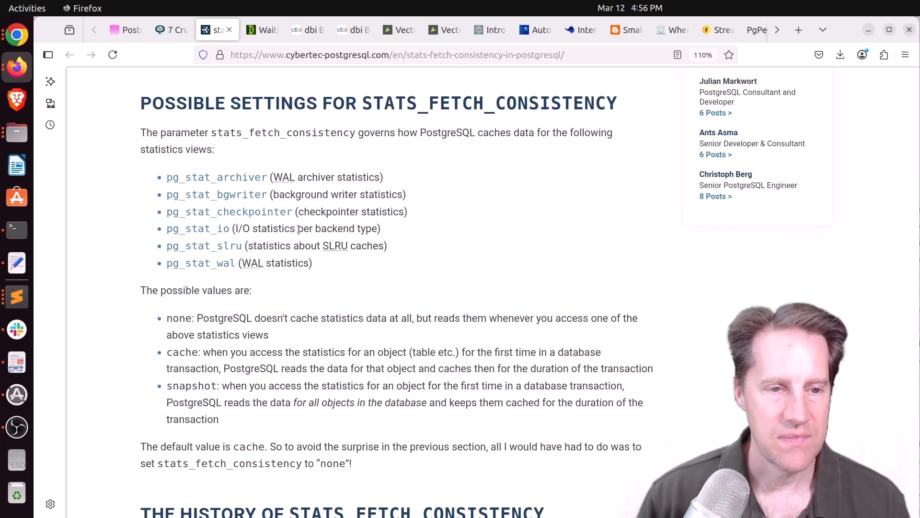
double_click(182, 352)
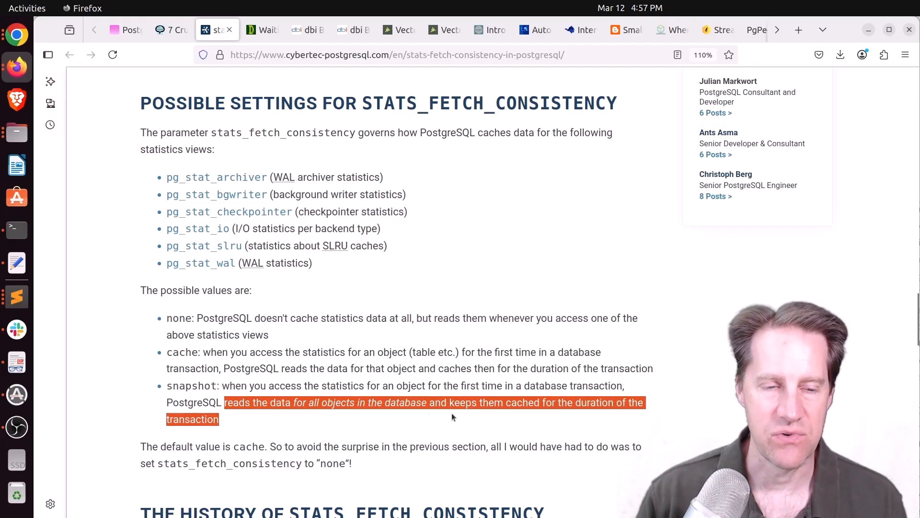
mouse_move(311, 420)
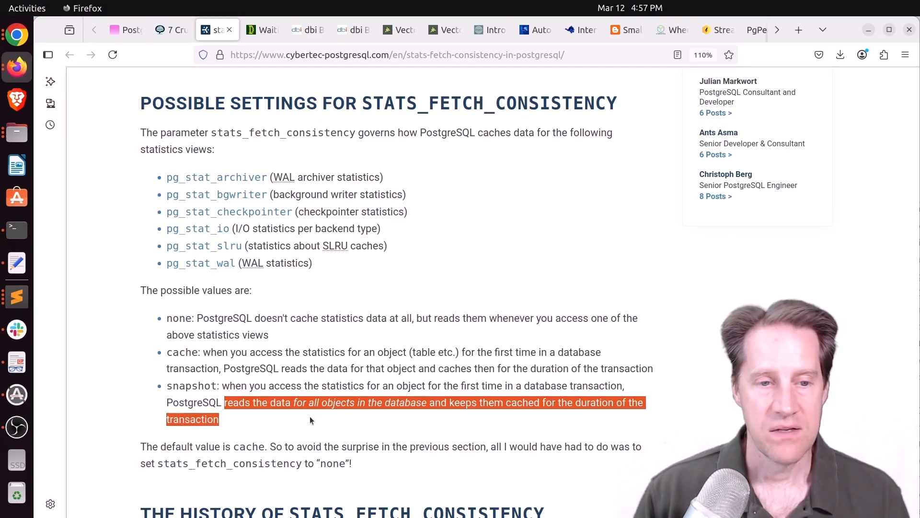
mouse_move(224, 173)
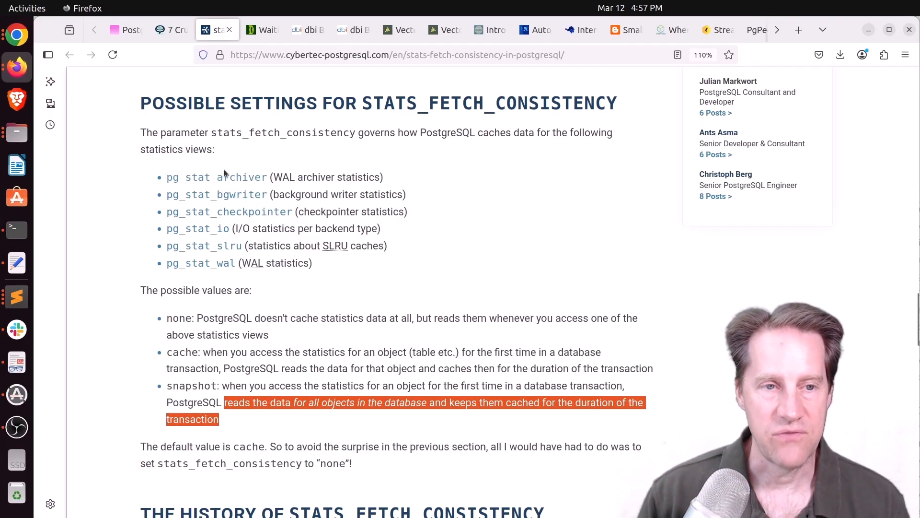
mouse_move(314, 267)
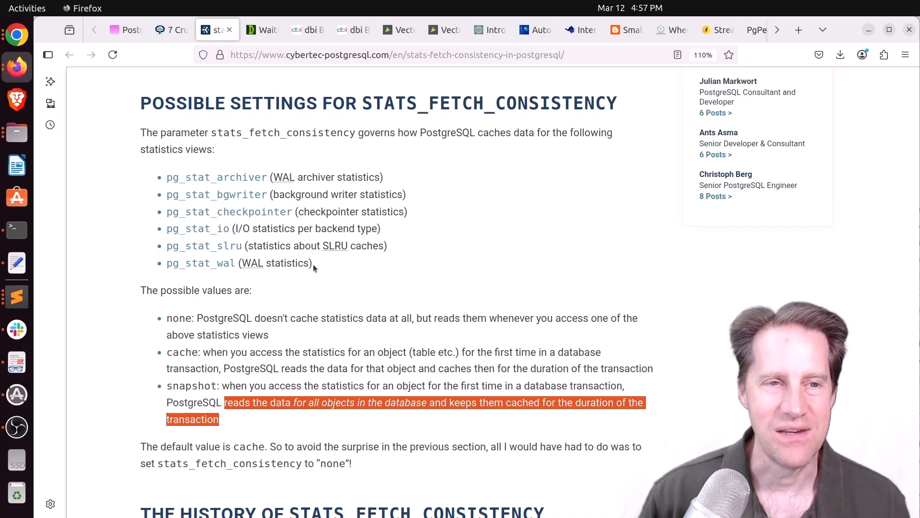
left_click(261, 29)
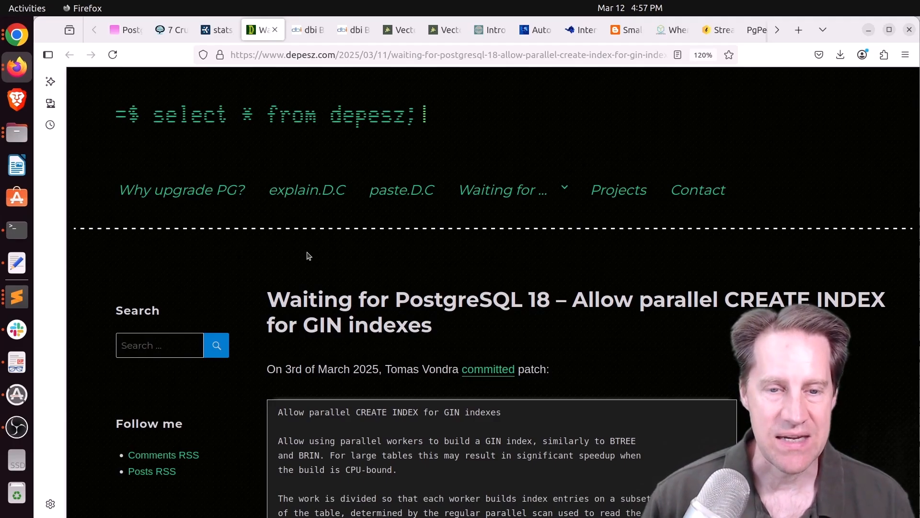
Read the parallel GIN index build test through its timing and size results
left_click(501, 190)
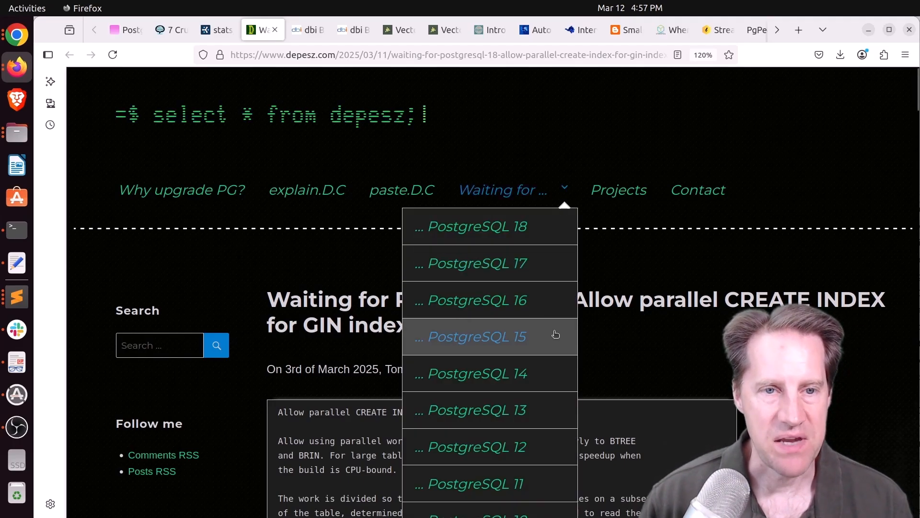
scroll("down", 3)
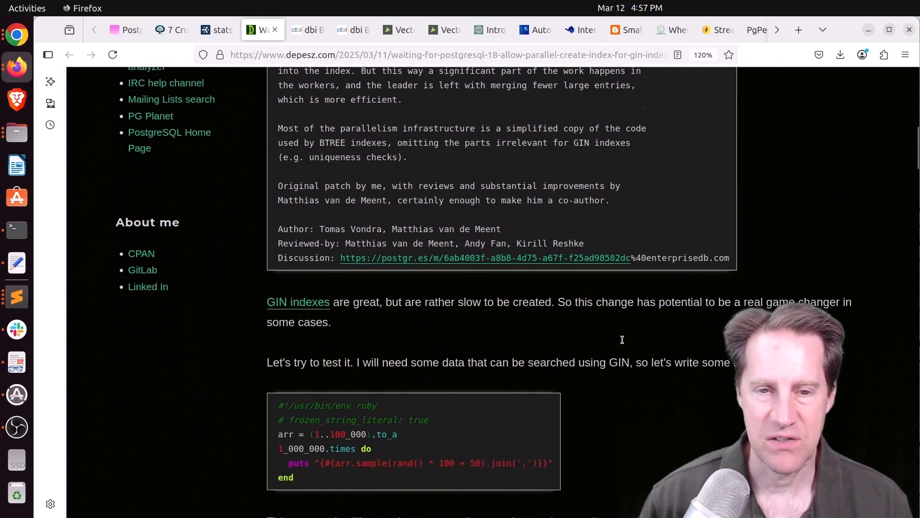
scroll("down", 3)
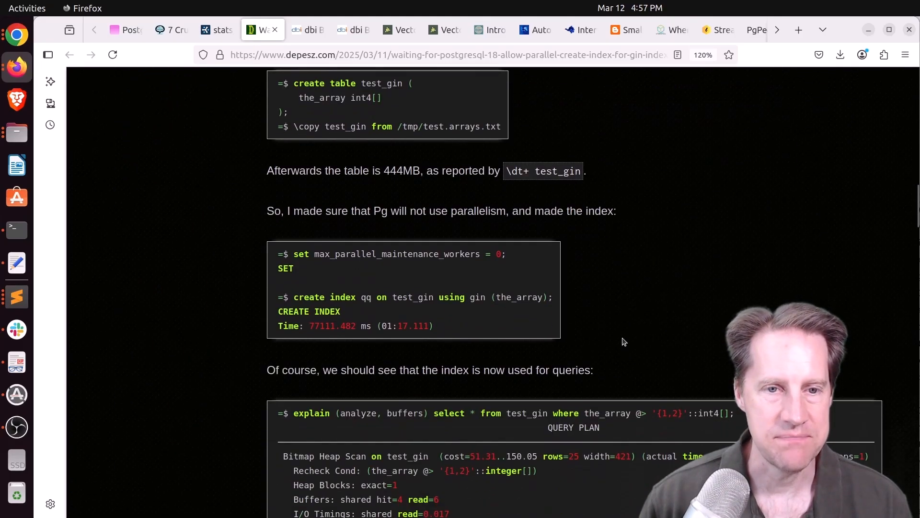
scroll("down", 3)
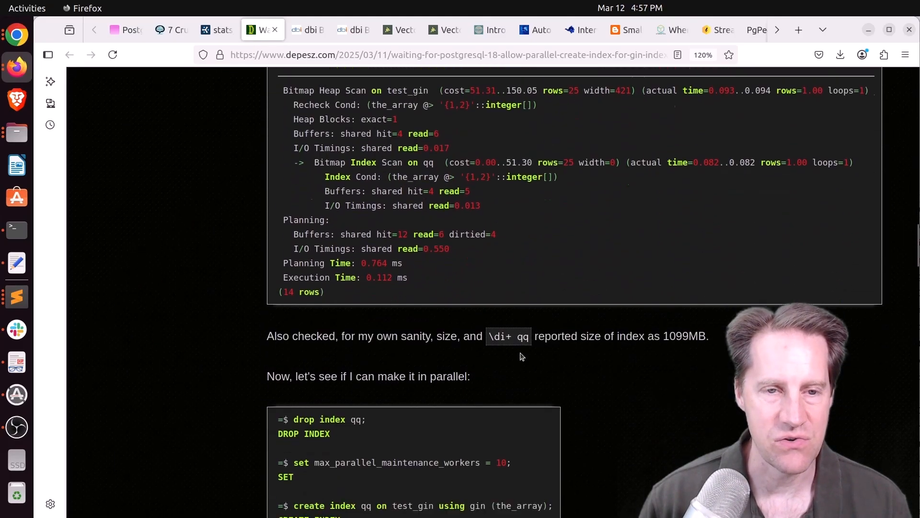
scroll("down", 3)
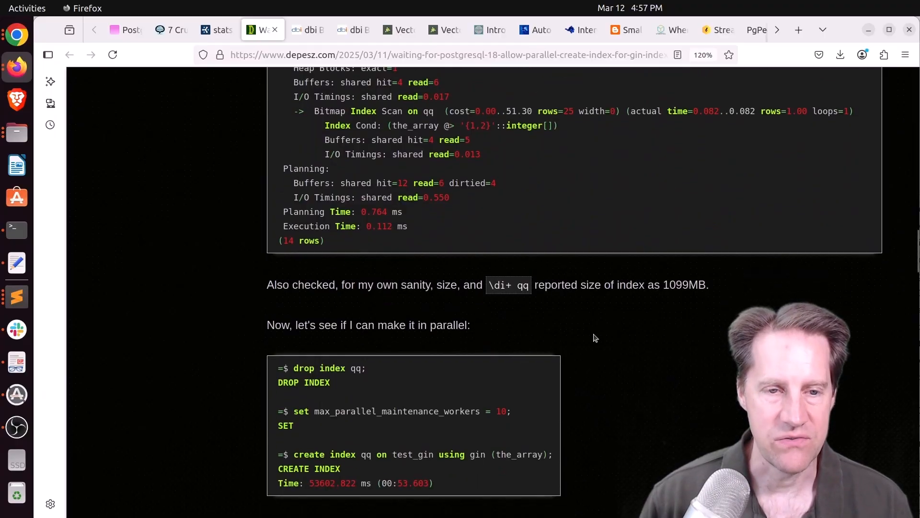
scroll("down", 3)
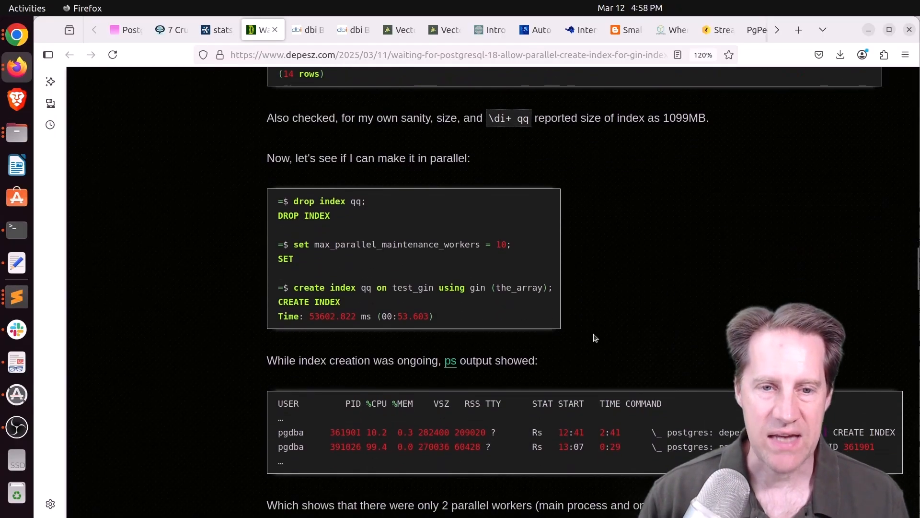
scroll("down", 3)
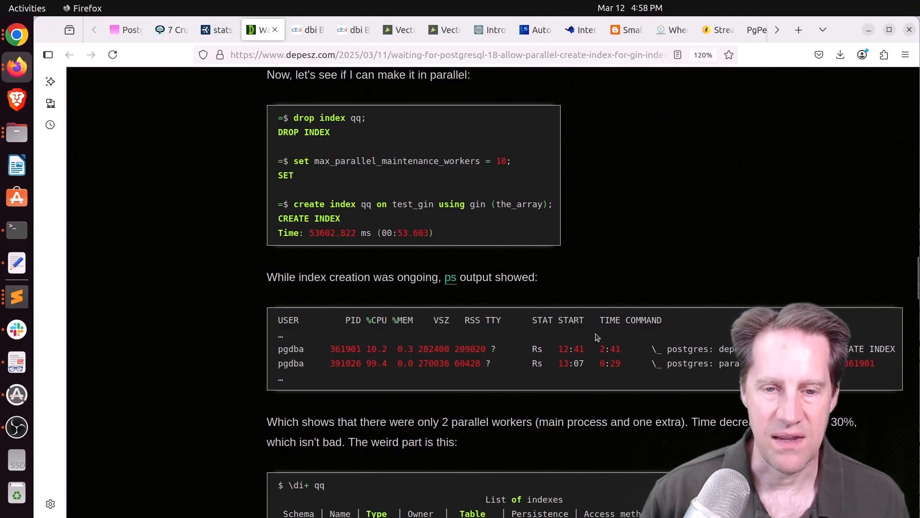
Reach the comment explaining the smaller index, then move to the dbi-services pgvector guide
scroll("down", 3)
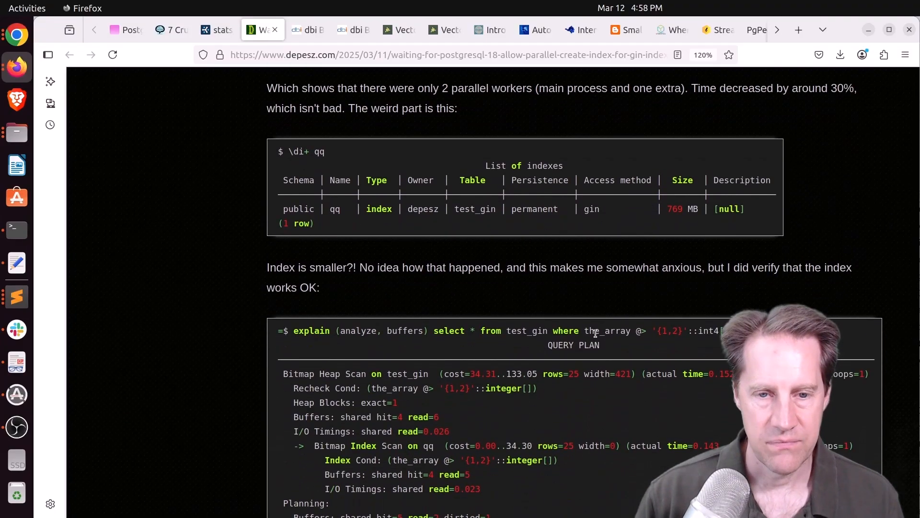
scroll("down", 3)
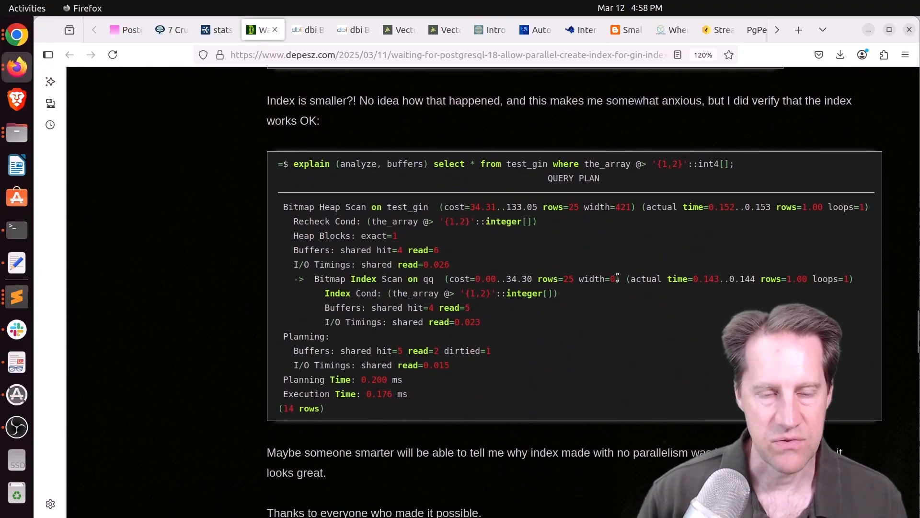
scroll("down", 3)
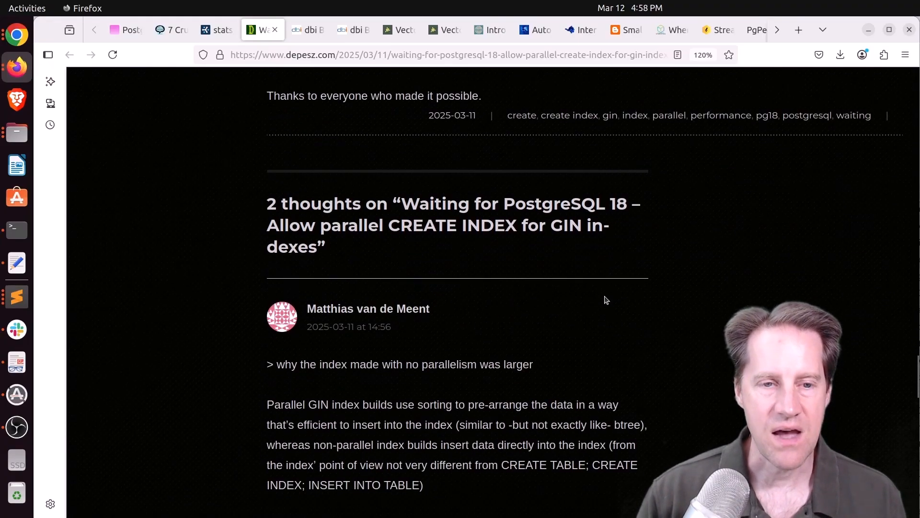
scroll("down", 3)
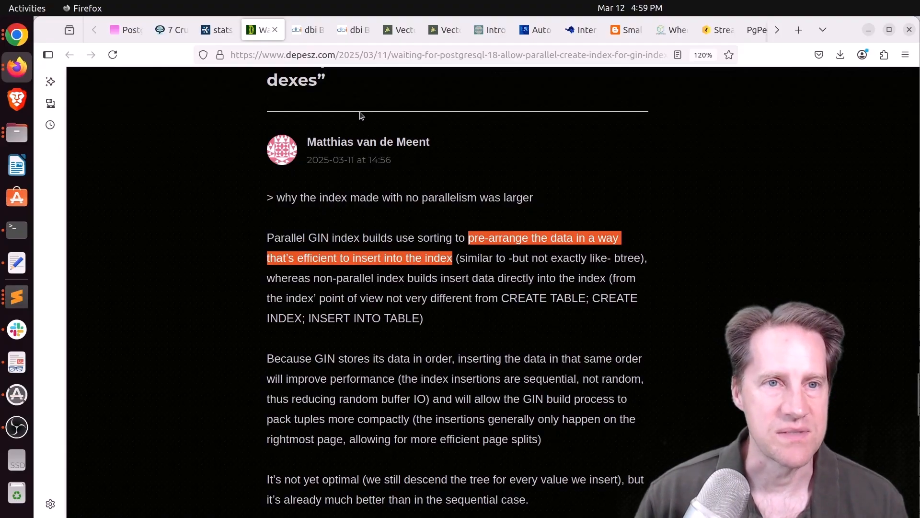
left_click(307, 29)
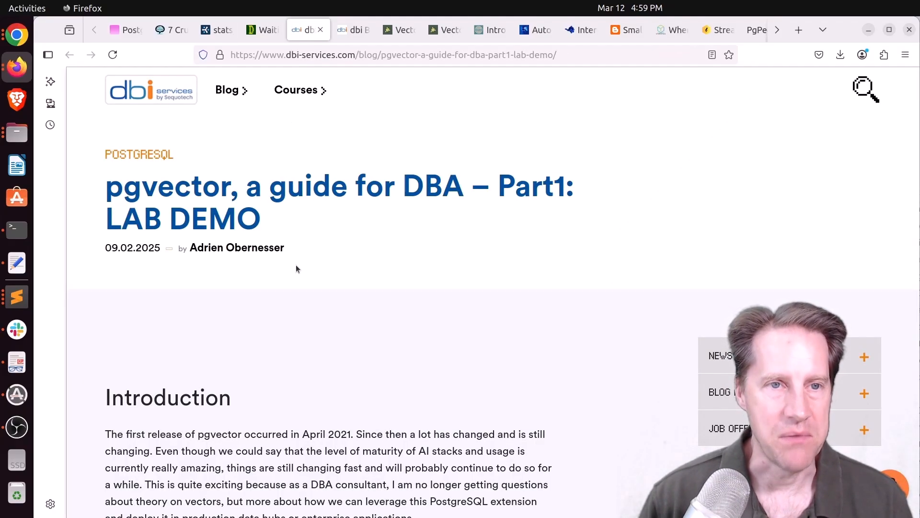
mouse_move(359, 273)
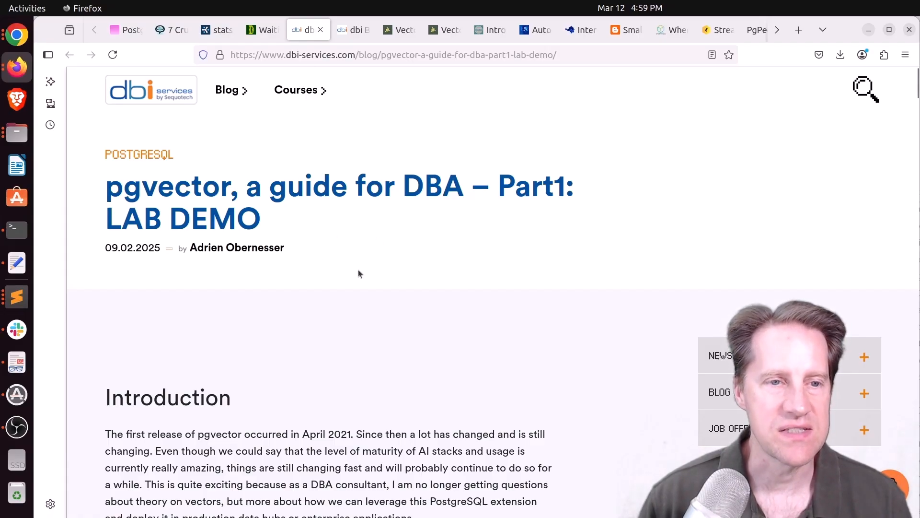
Skim the pgvector Part1 lab demo to its closing remarks, then bring up Part2 on indexes
scroll("down", 3)
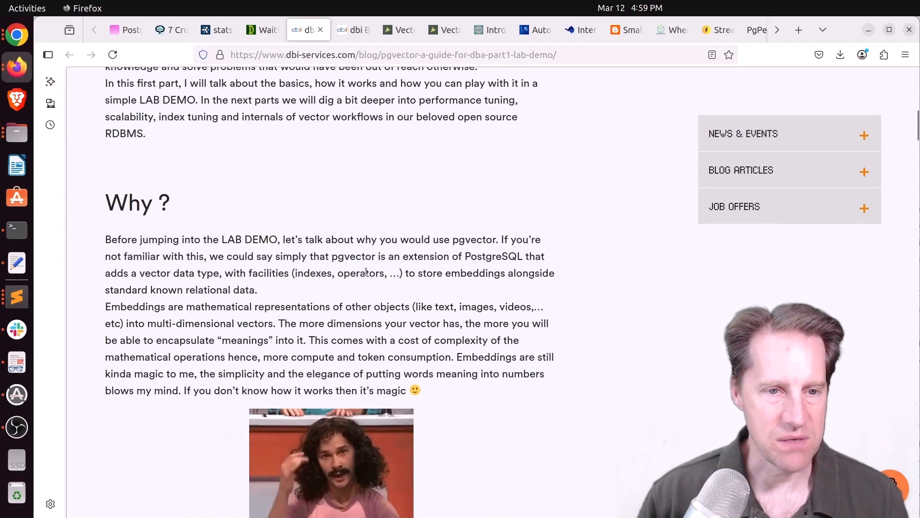
scroll("down", 3)
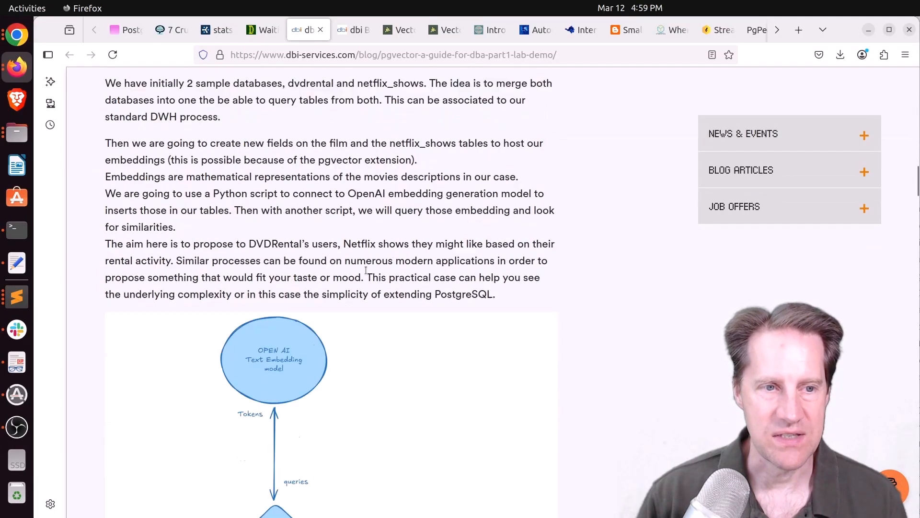
scroll("down", 3)
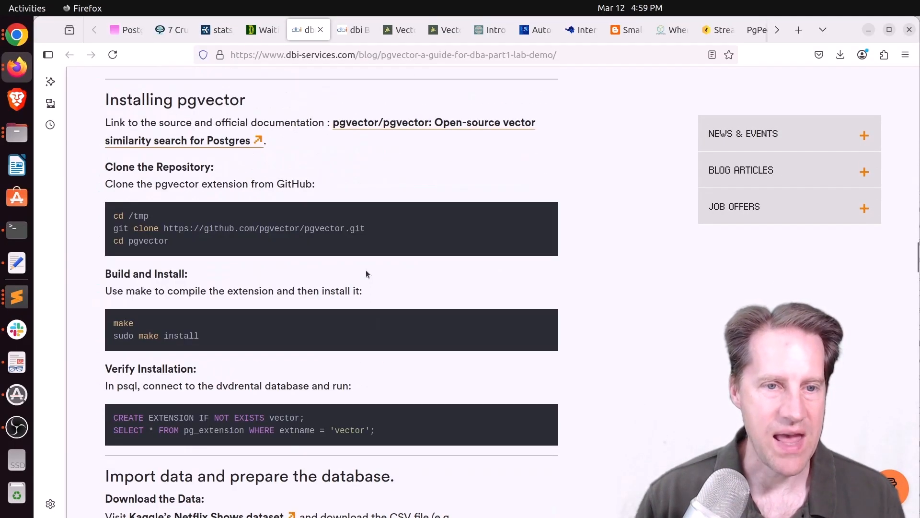
scroll("down", 3)
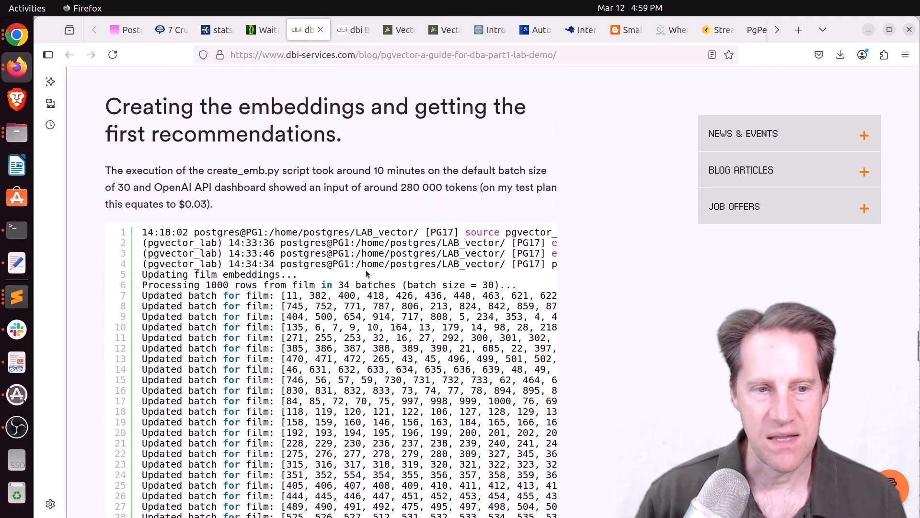
scroll("down", 3)
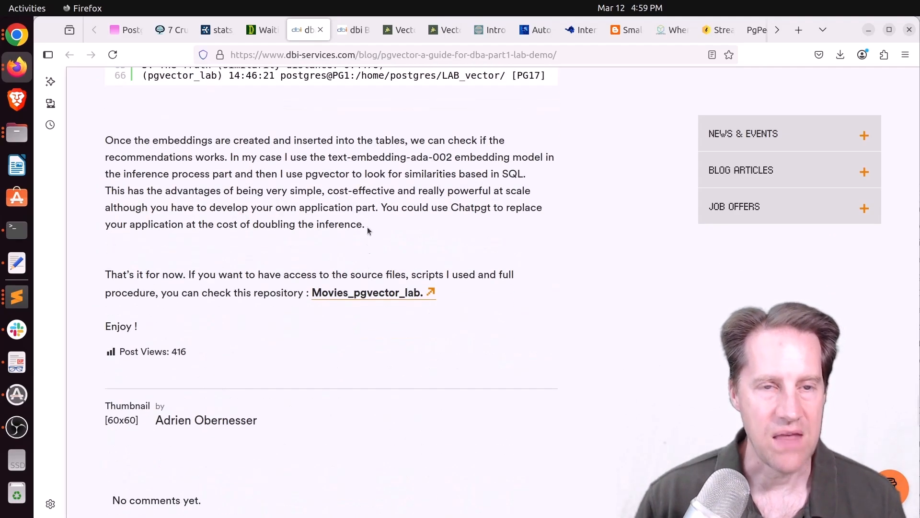
left_click(354, 29)
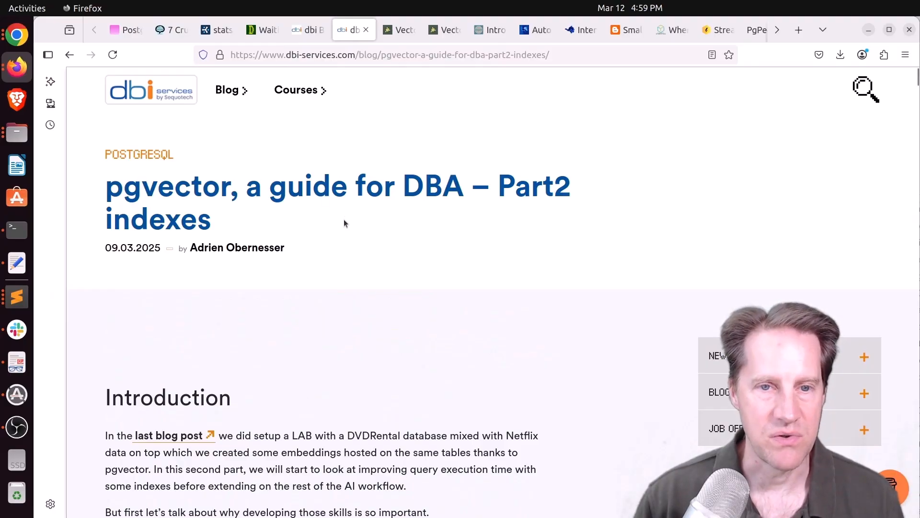
Skim Part2 through HNSW, IVFFlat and DiskANN indexes to the hybrid search examples
scroll("down", 3)
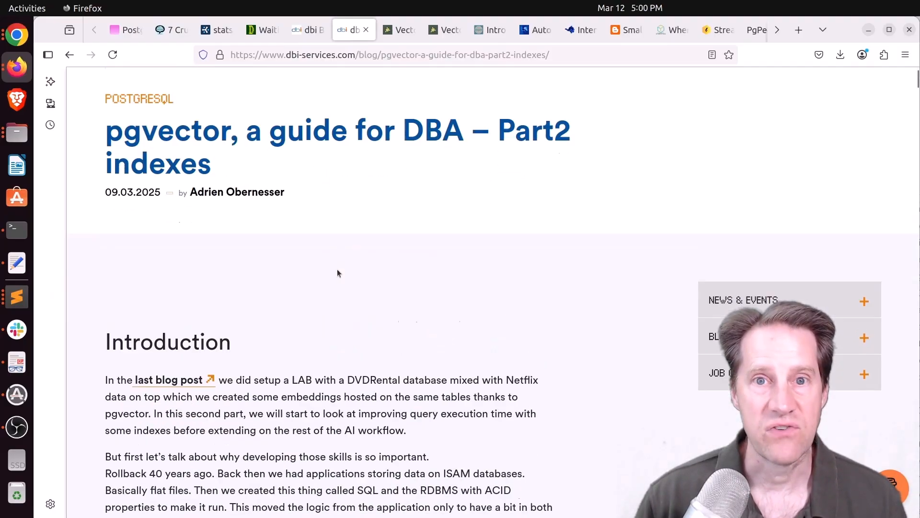
scroll("down", 3)
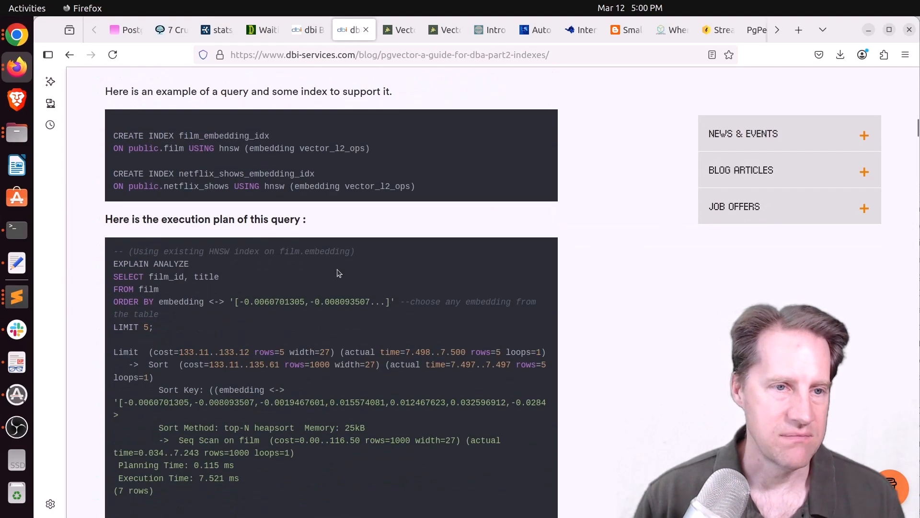
scroll("down", 3)
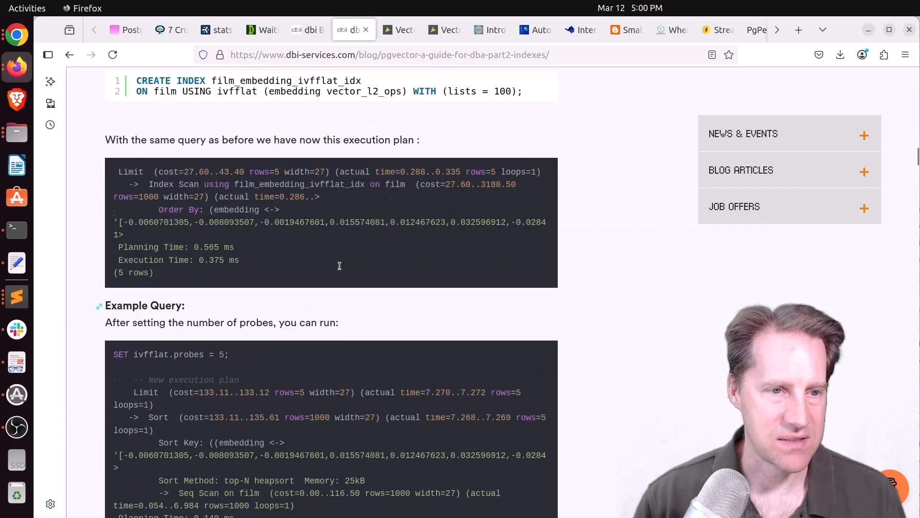
scroll("down", 3)
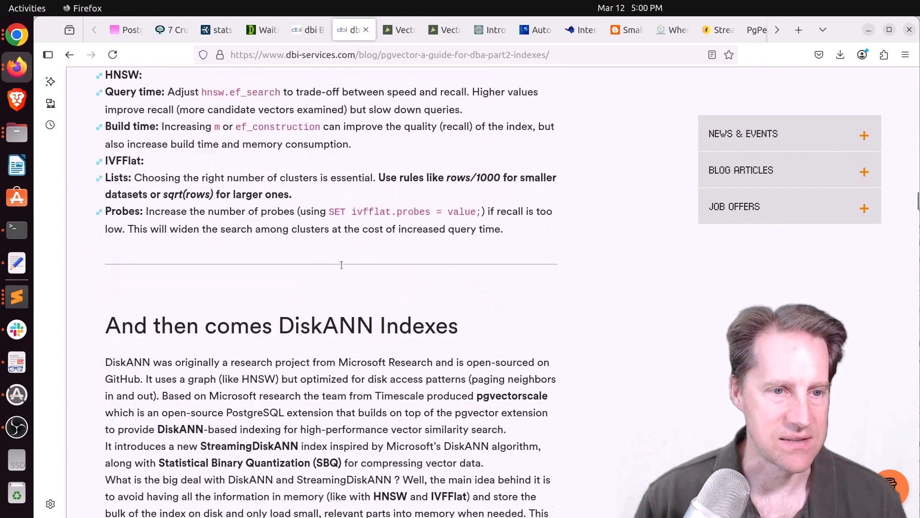
scroll("down", 3)
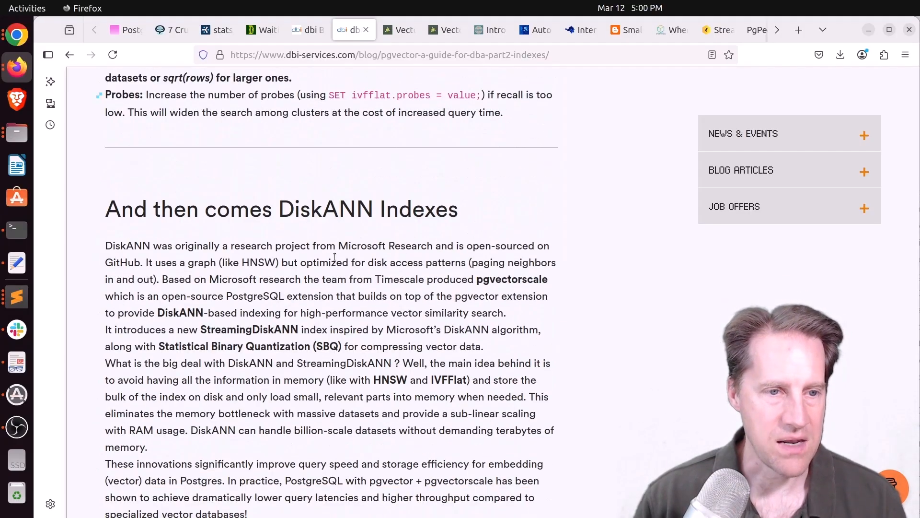
scroll("down", 3)
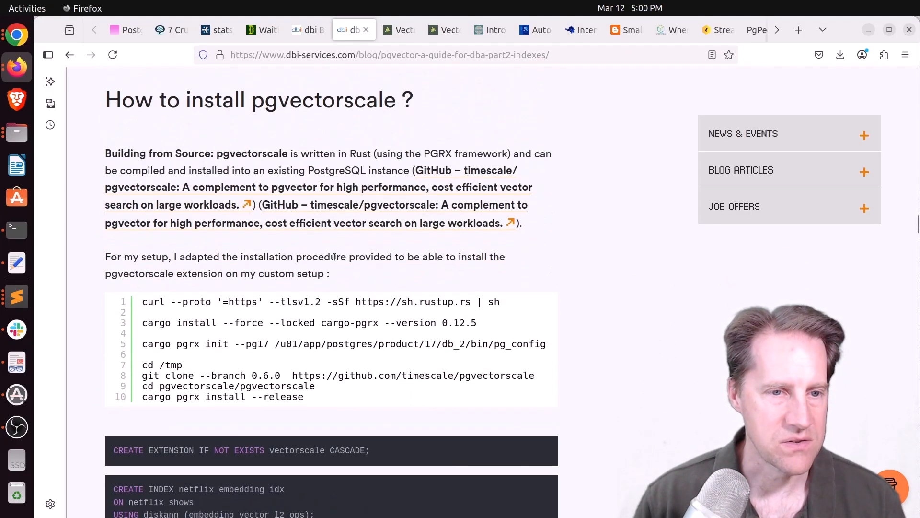
scroll("down", 3)
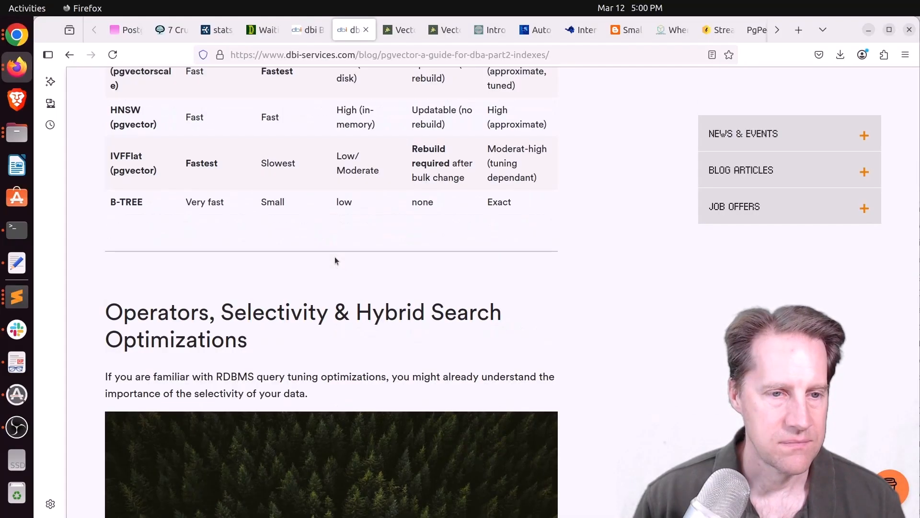
scroll("down", 3)
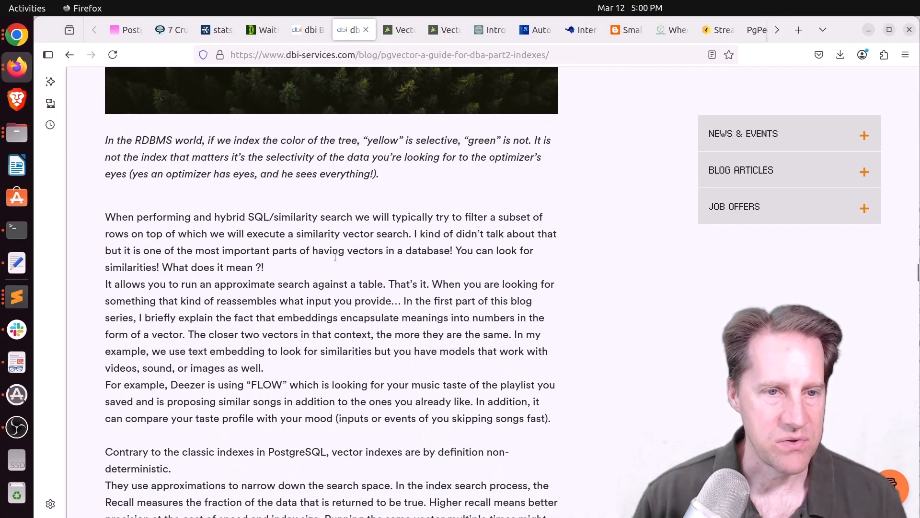
scroll("down", 3)
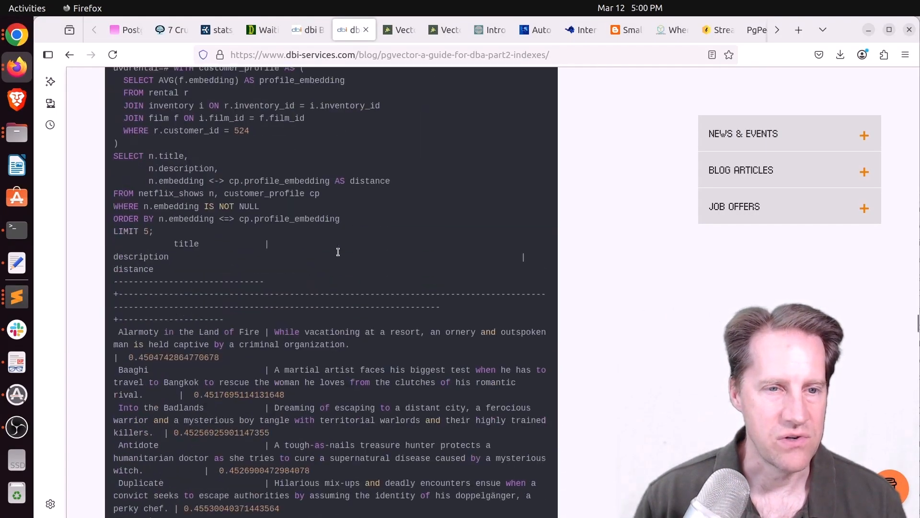
Bring up the 400K-vectors-for-$1 post and read through its cost charts and HNSW problems
left_click(399, 30)
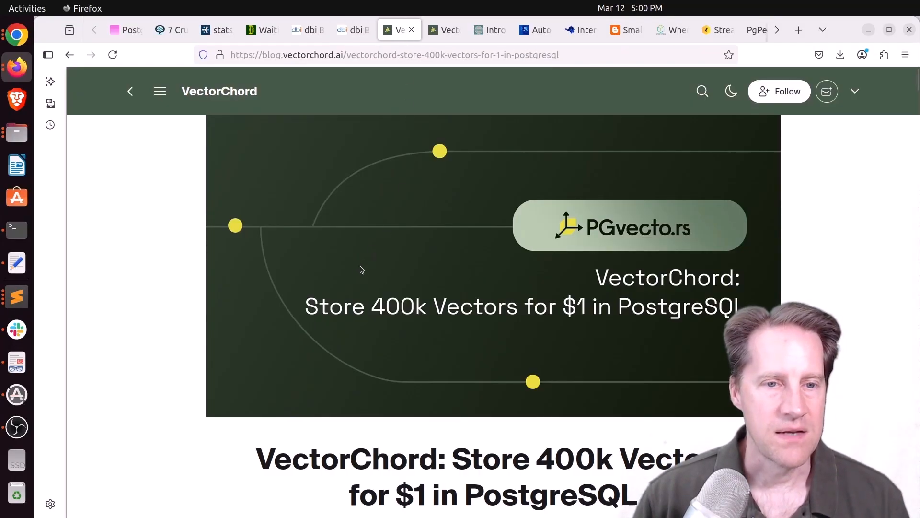
mouse_move(593, 302)
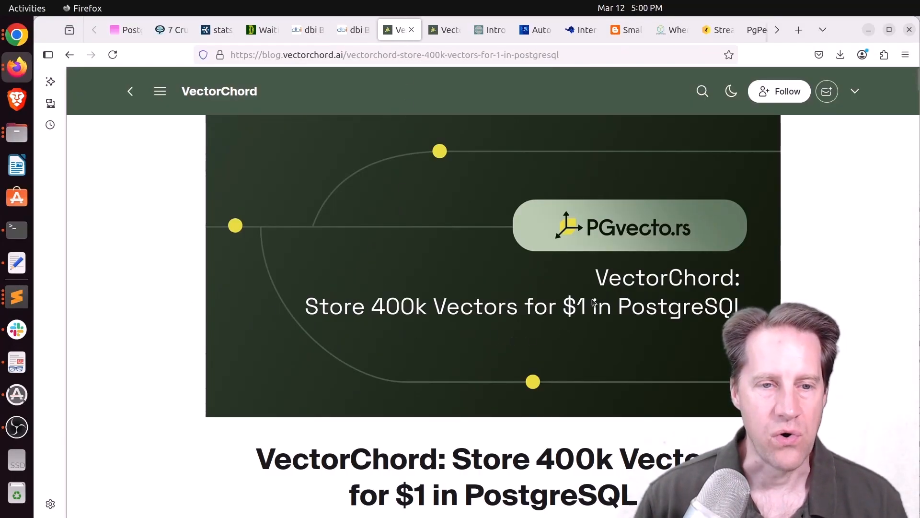
mouse_move(517, 304)
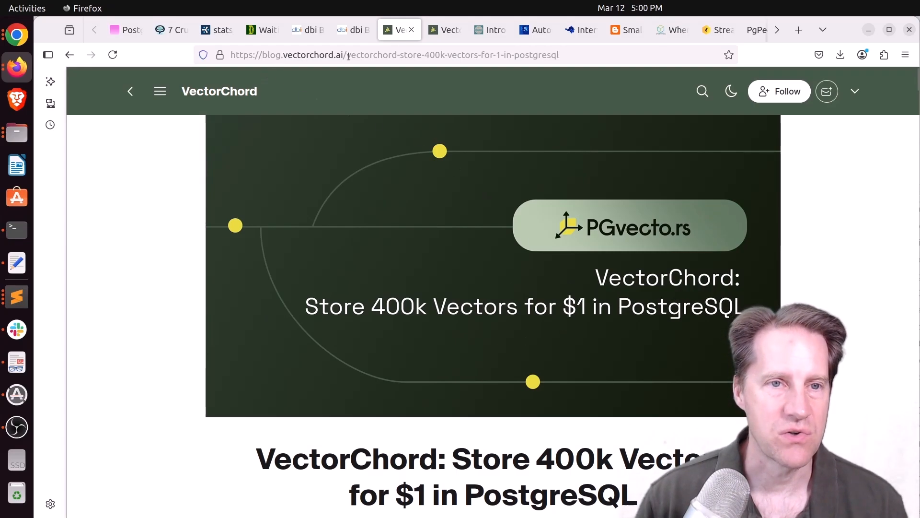
scroll("down", 3)
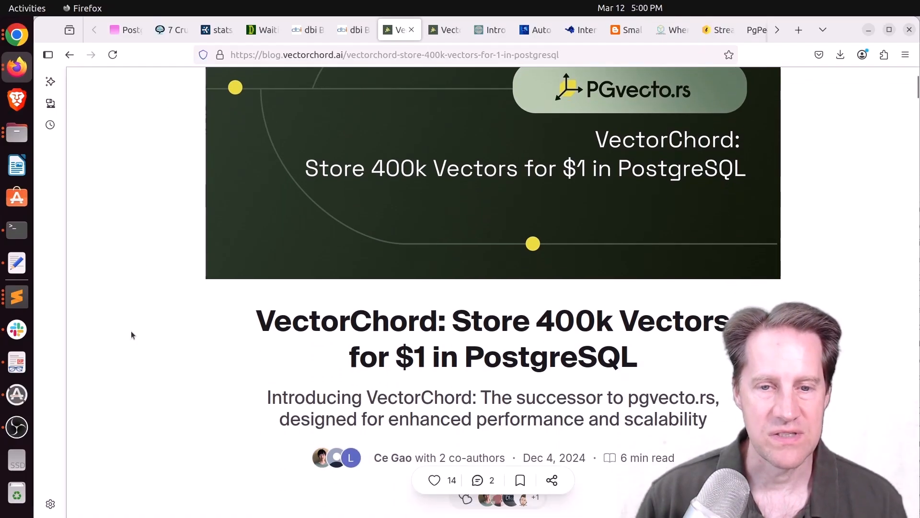
scroll("down", 3)
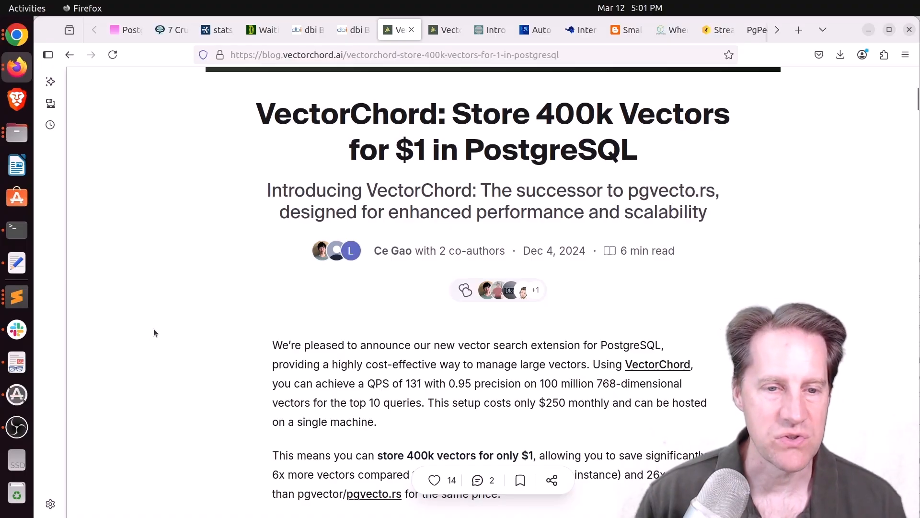
scroll("down", 3)
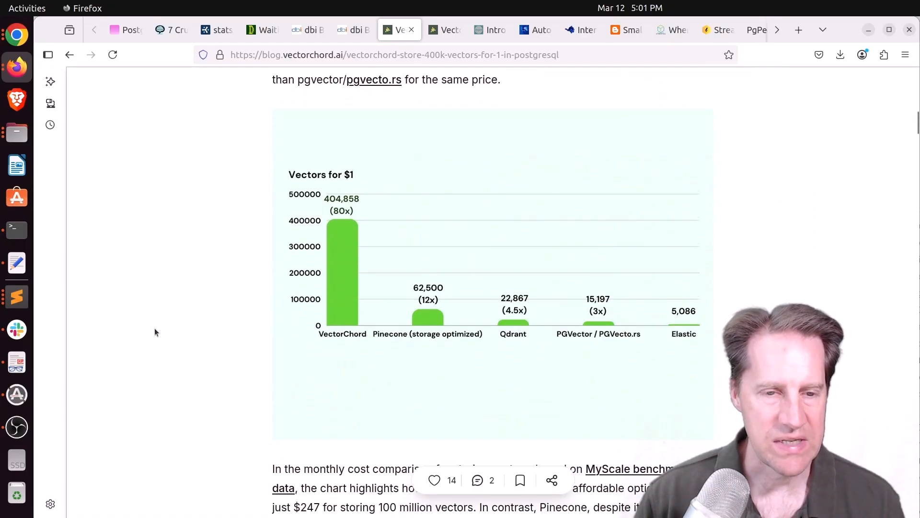
scroll("down", 3)
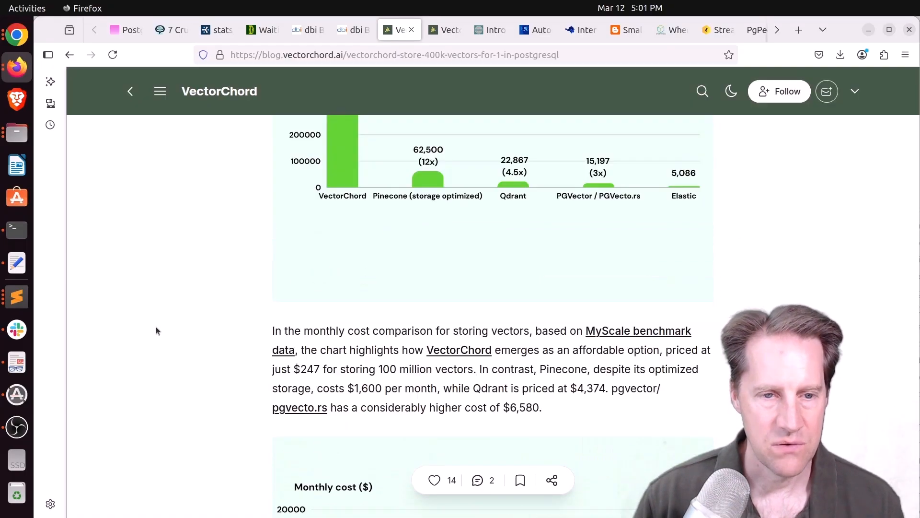
scroll("down", 3)
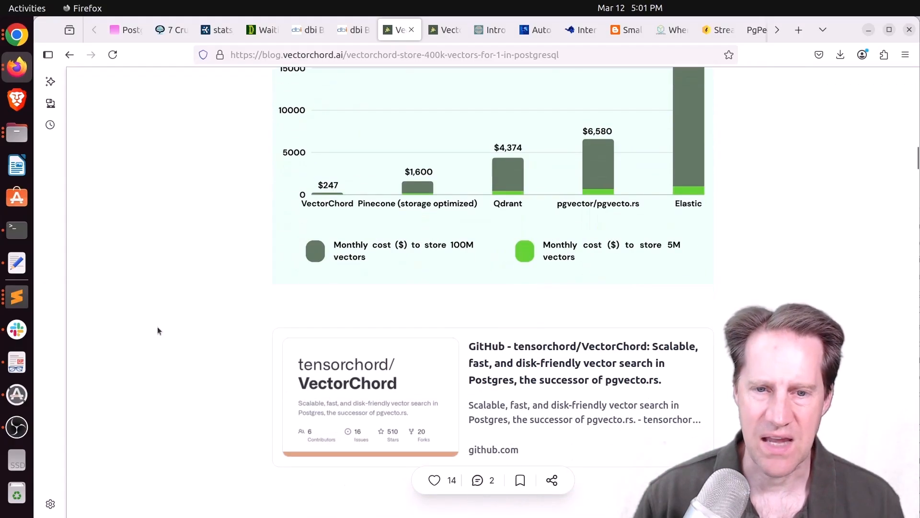
Continue through IVF vs HNSW and external index build, then move to the 10,000 QPS post
scroll("down", 3)
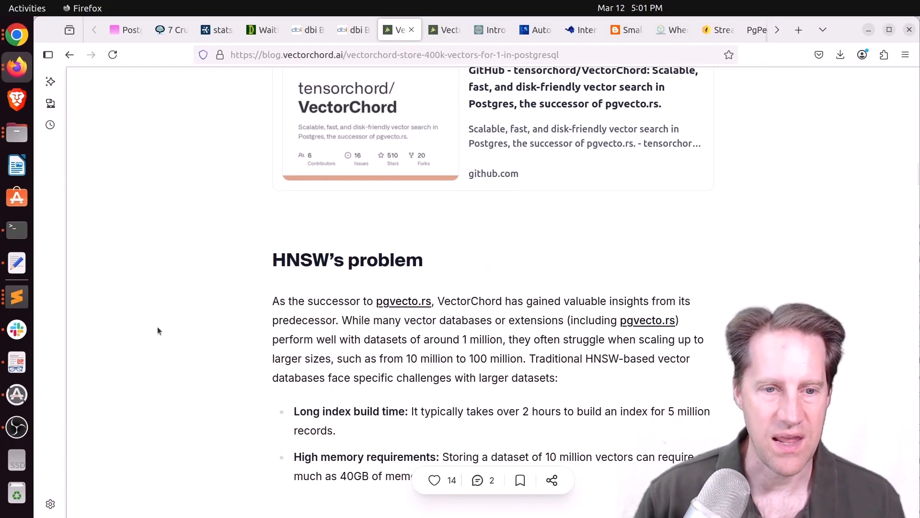
scroll("down", 3)
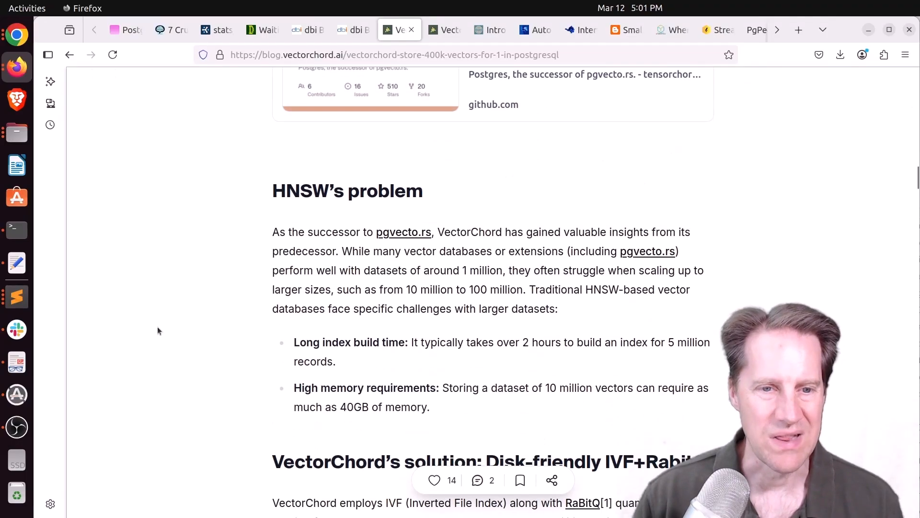
scroll("down", 3)
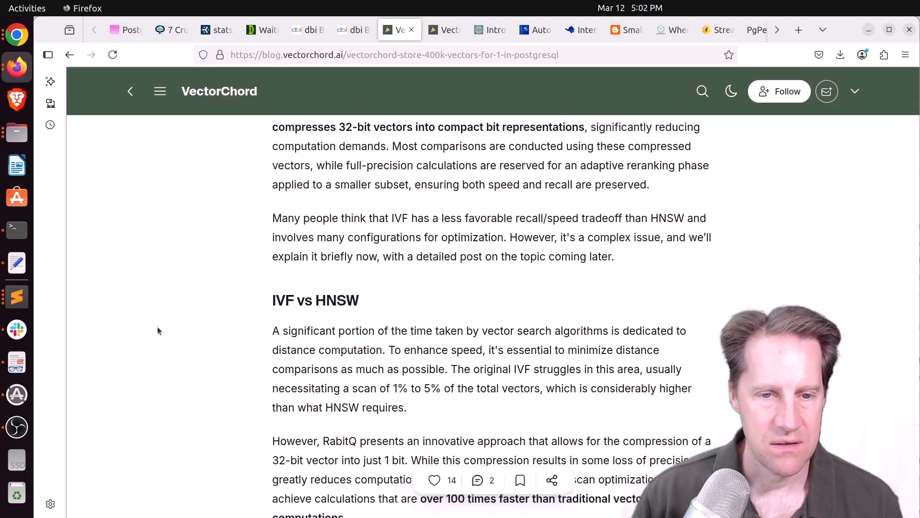
scroll("down", 3)
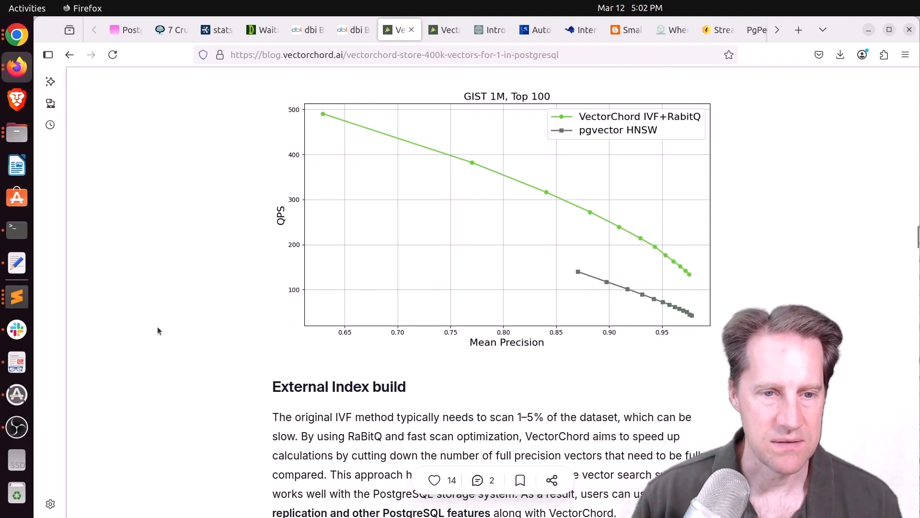
scroll("down", 3)
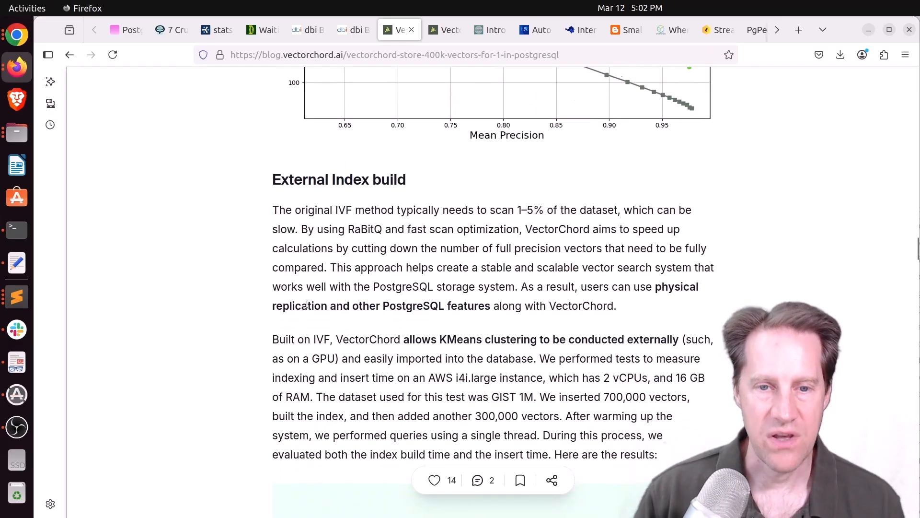
left_click(437, 30)
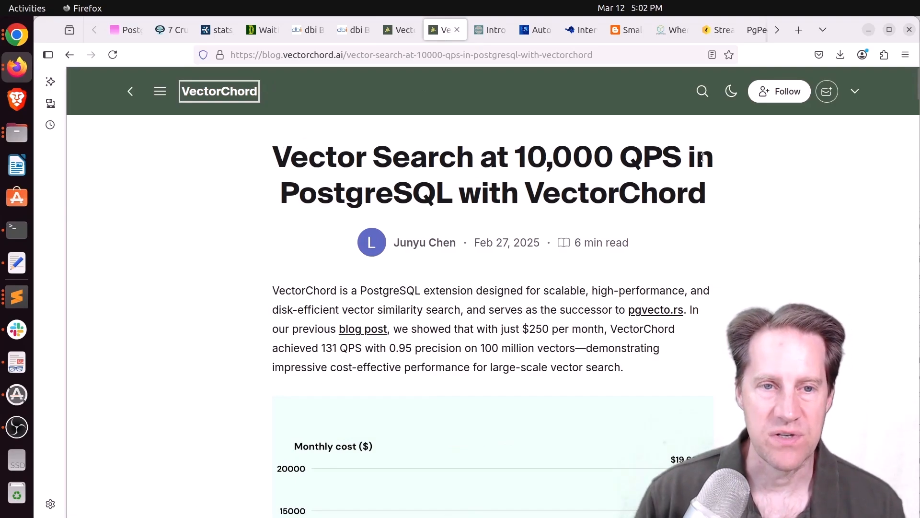
mouse_move(318, 223)
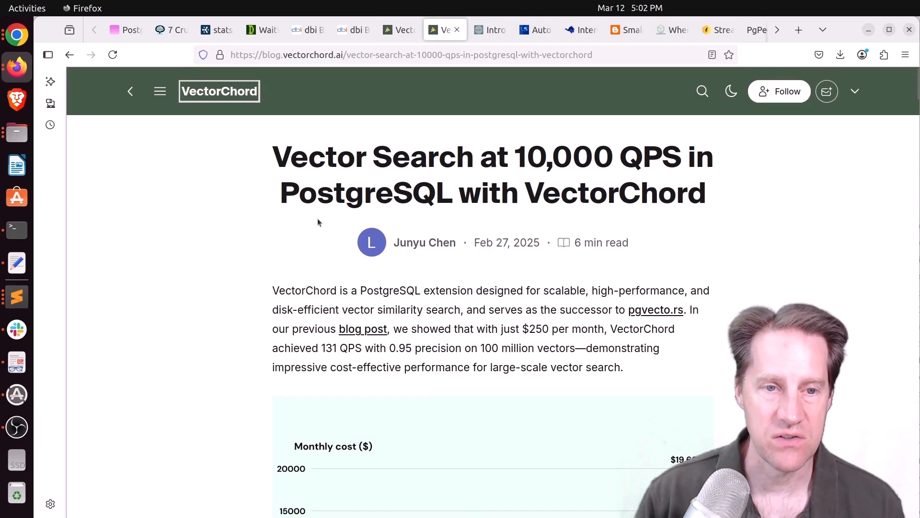
Read the 10,000 QPS post through machine sizing and replica scaling, then move to Introducing pgNow
scroll("down", 3)
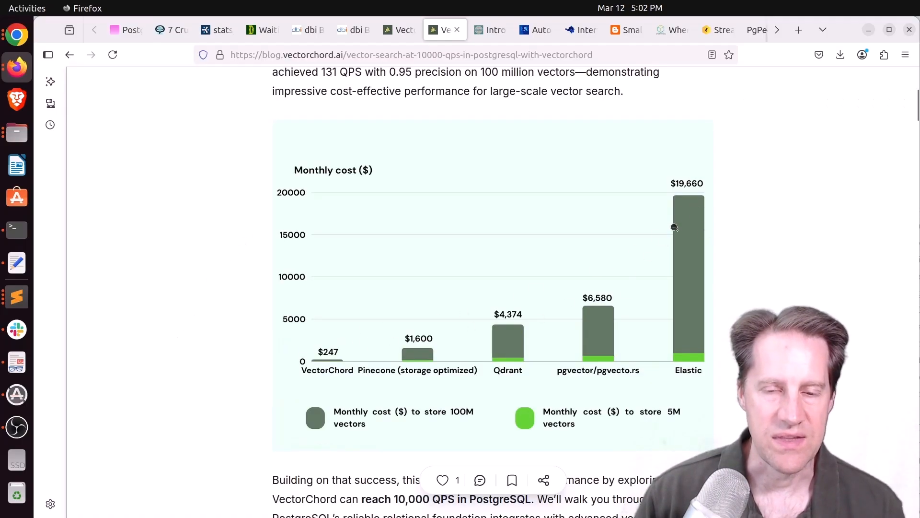
mouse_move(335, 367)
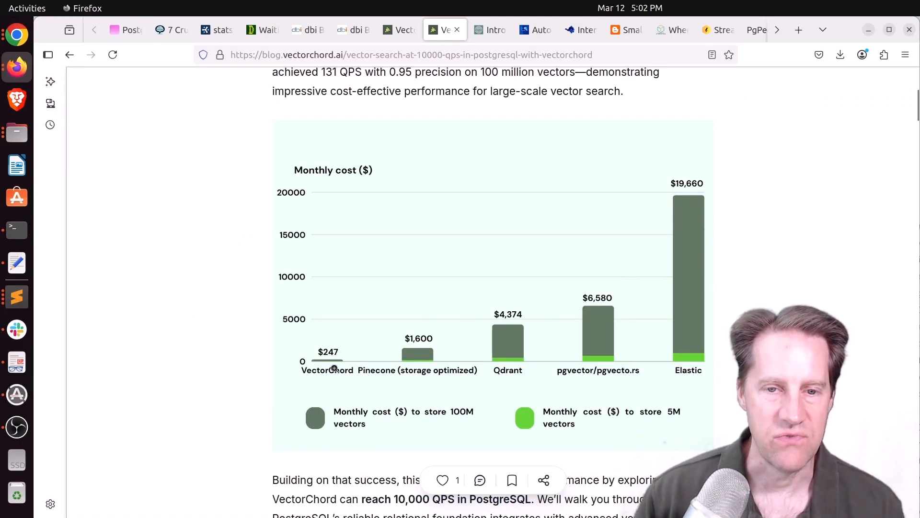
scroll("down", 3)
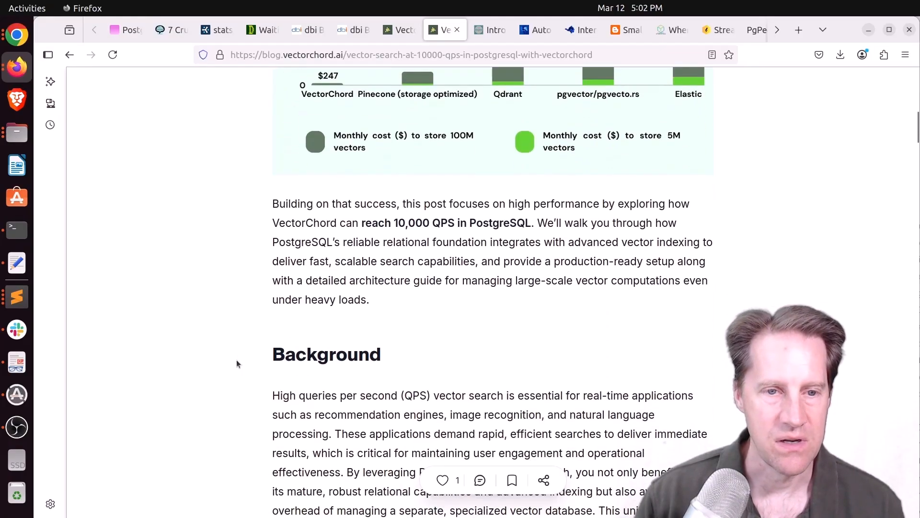
scroll("down", 3)
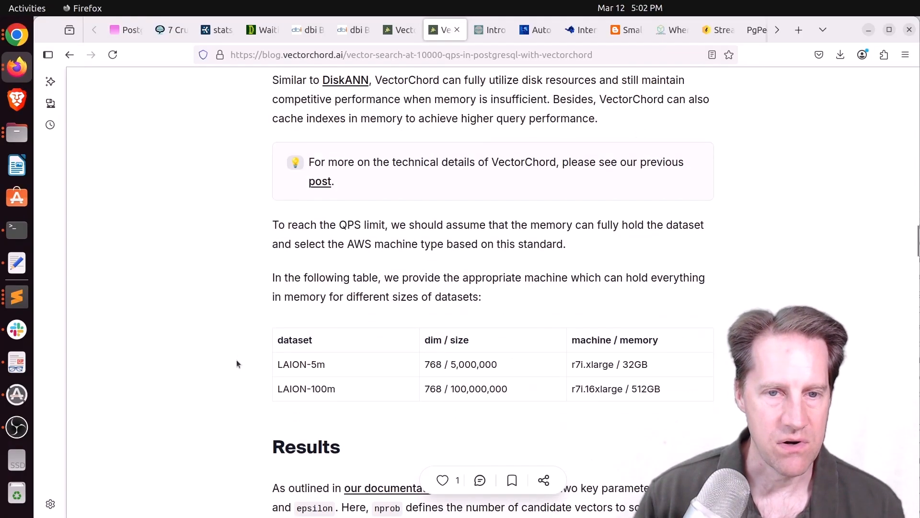
scroll("down", 3)
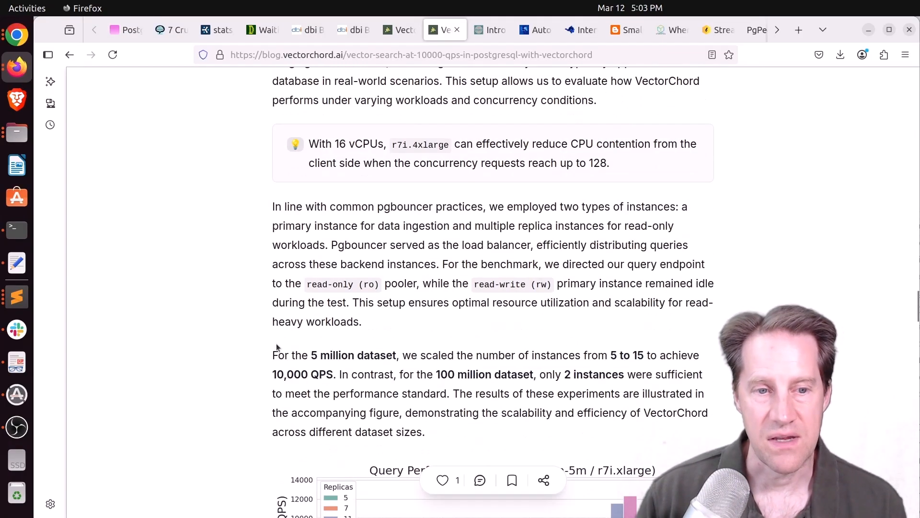
double_click(302, 373)
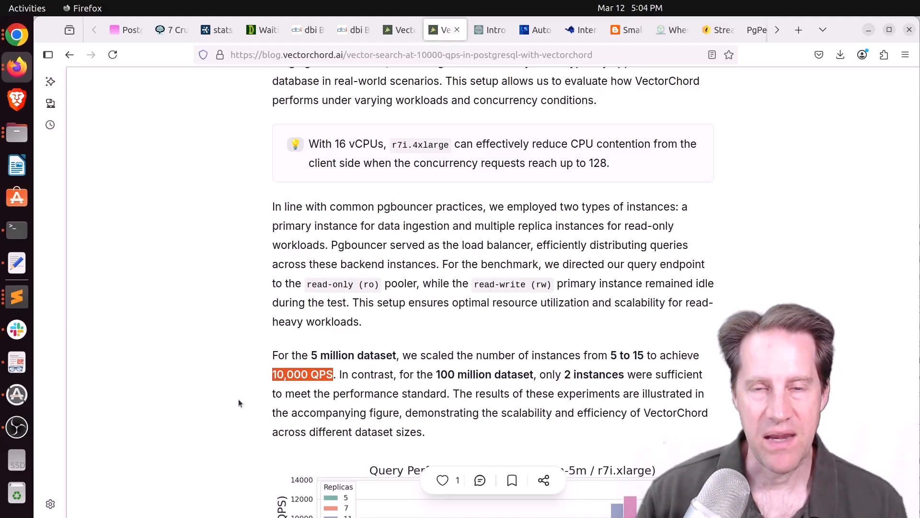
mouse_move(256, 378)
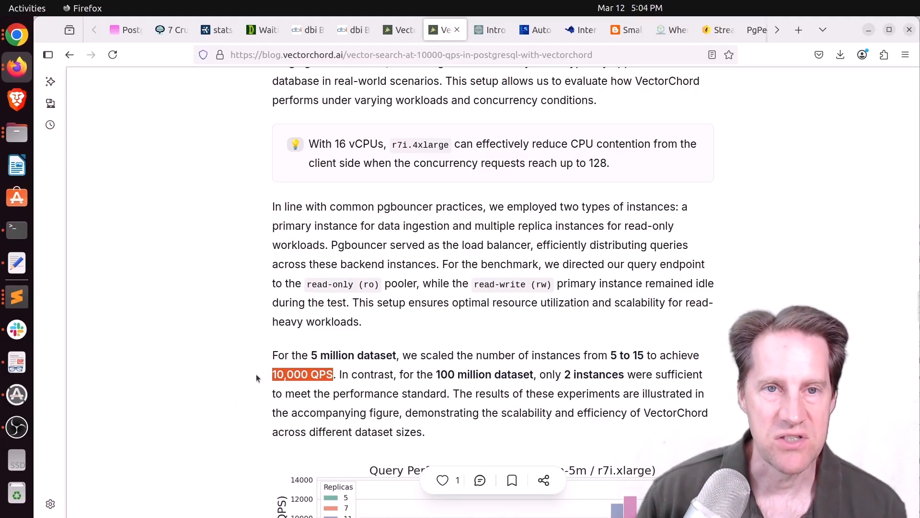
left_click(489, 30)
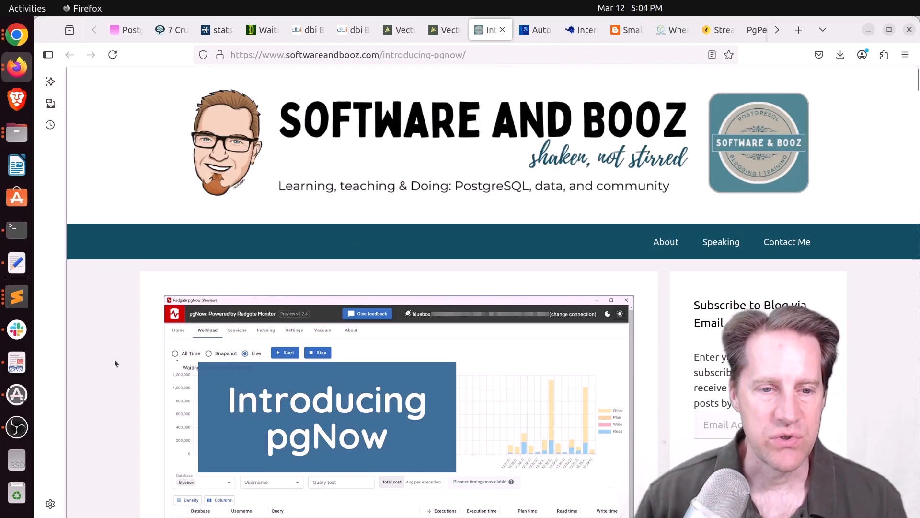
Read the pgNow article through the Workload and query analysis screenshots
scroll("down", 3)
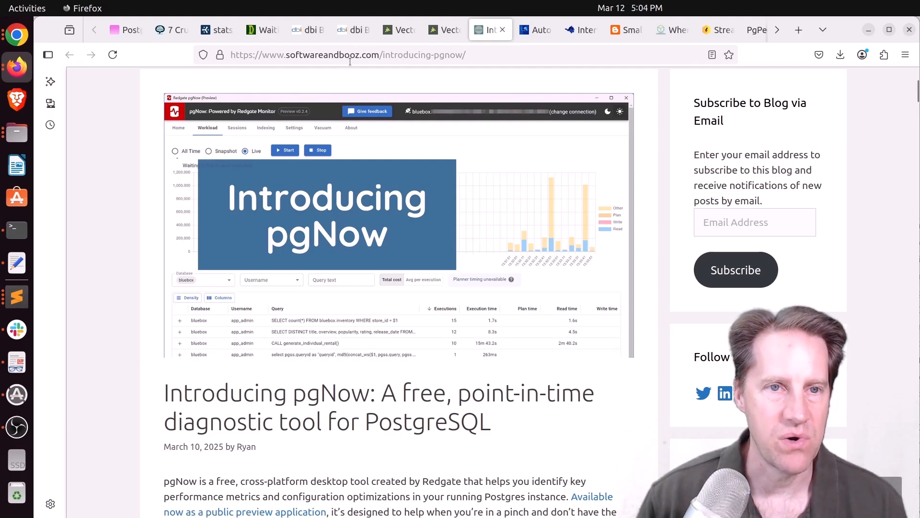
scroll("down", 3)
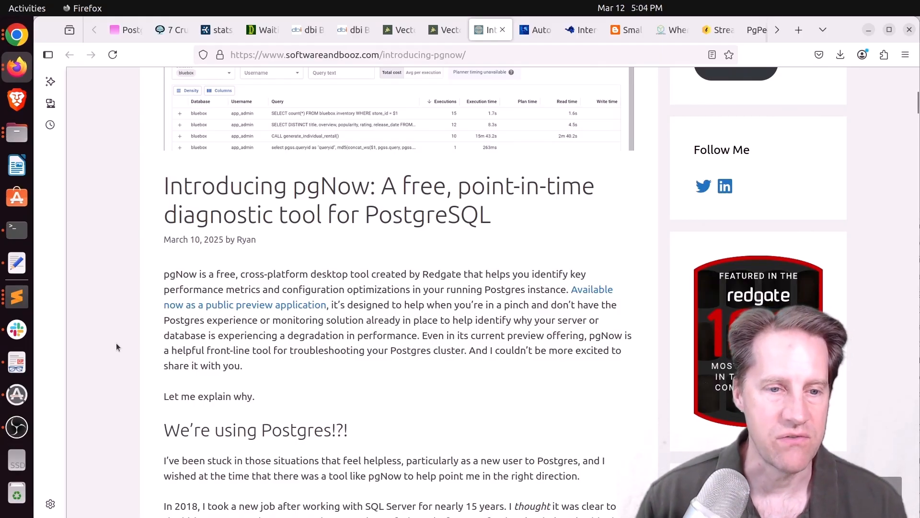
scroll("down", 3)
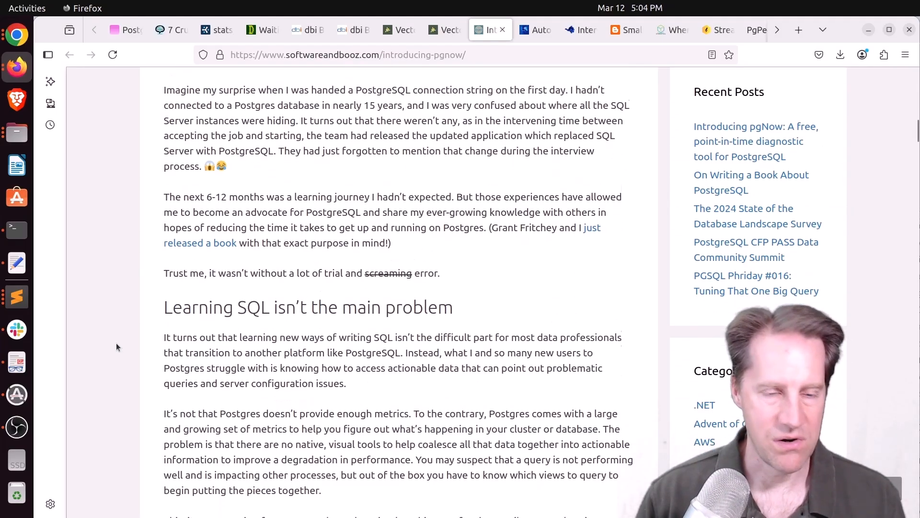
scroll("down", 3)
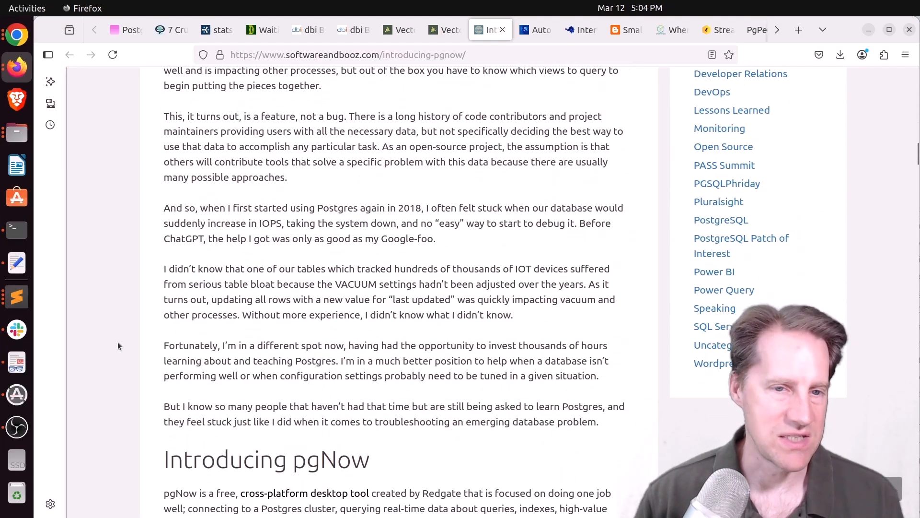
scroll("down", 3)
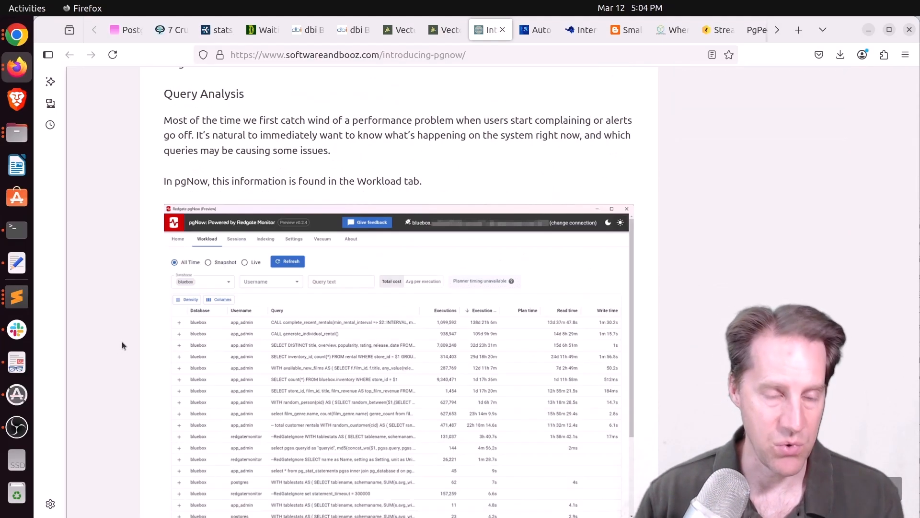
Continue past Sessions and Settings recommendations to the Download the Preview and feedback section
scroll("down", 3)
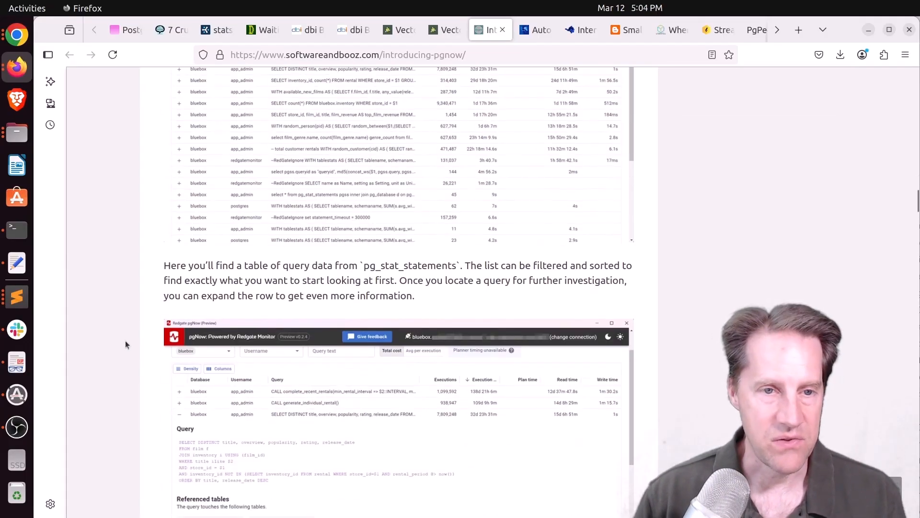
scroll("down", 3)
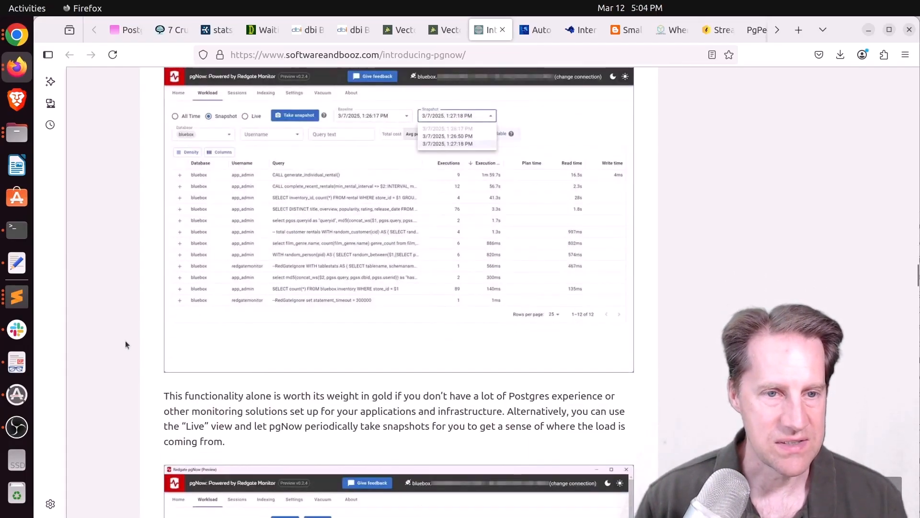
scroll("down", 3)
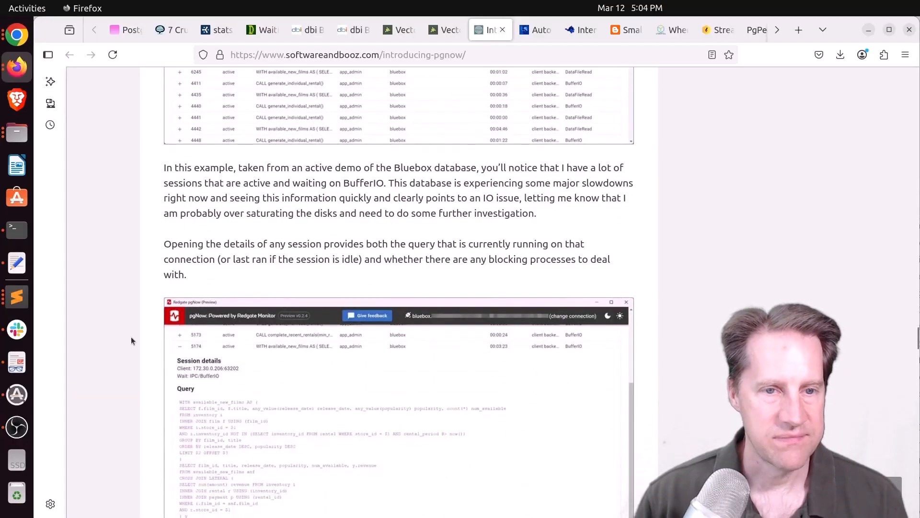
scroll("down", 3)
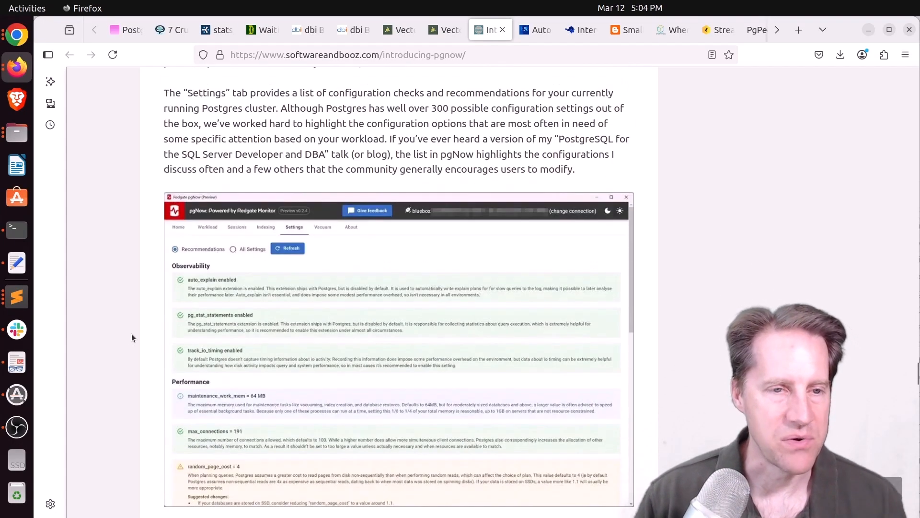
scroll("down", 3)
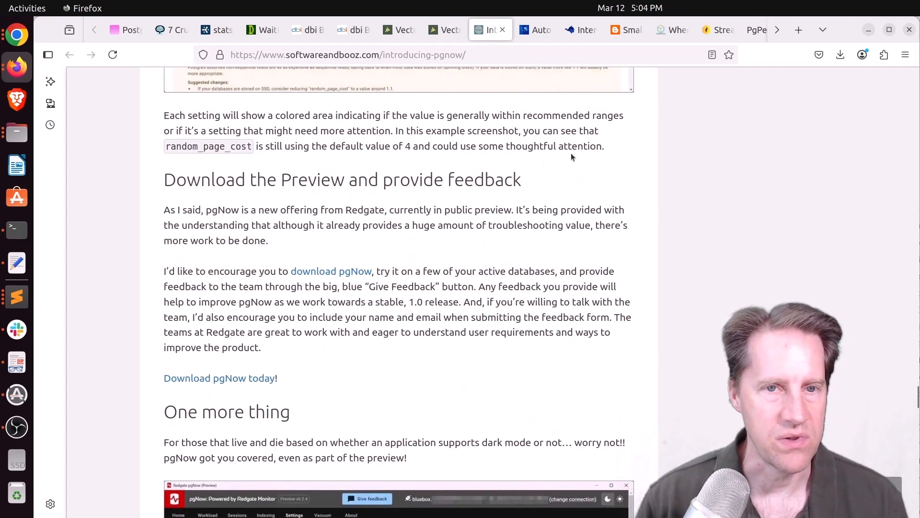
Switch to the Substack extended statistics article and read through its opening sections
left_click(534, 29)
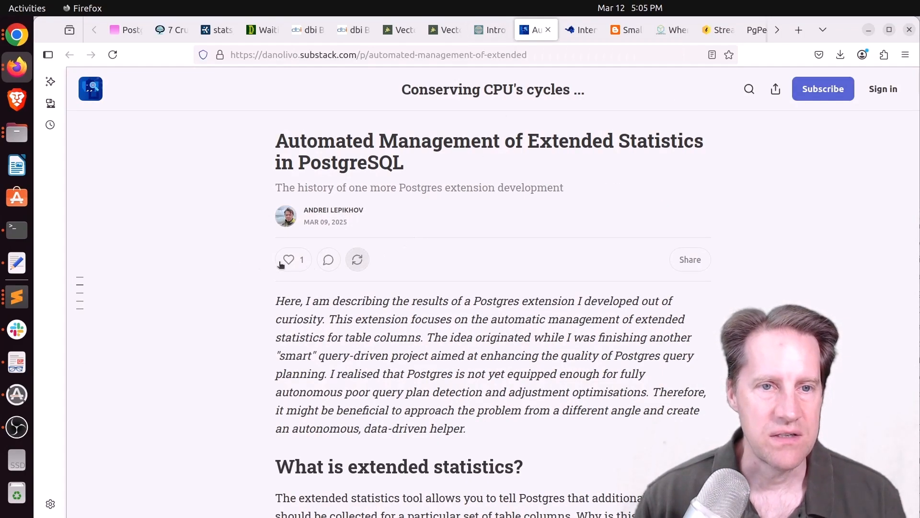
mouse_move(231, 260)
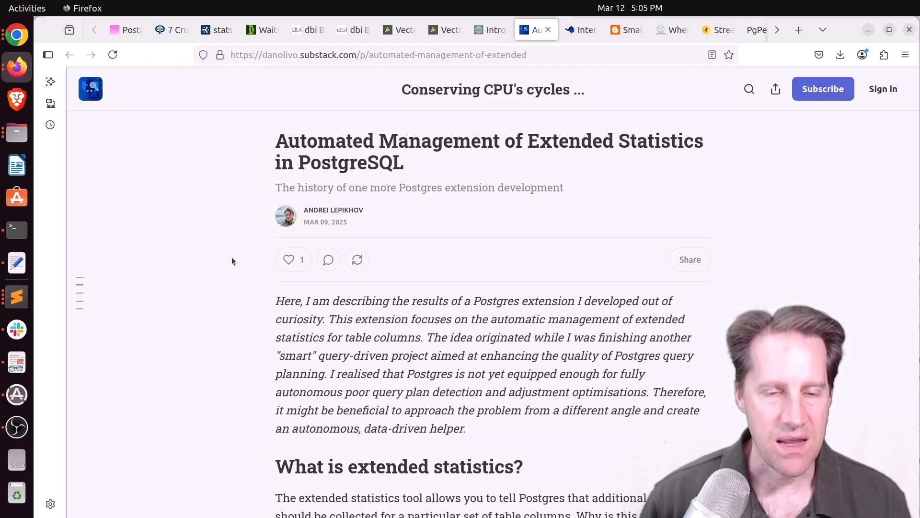
scroll("down", 3)
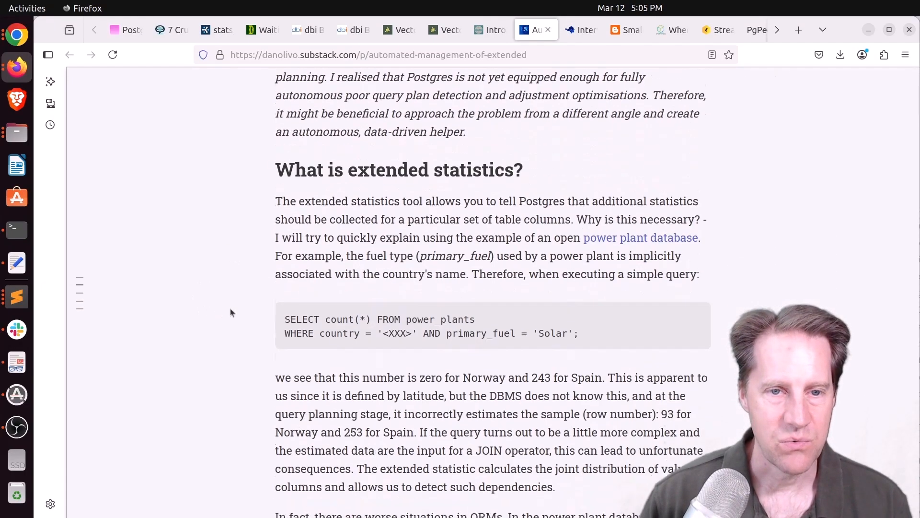
scroll("down", 3)
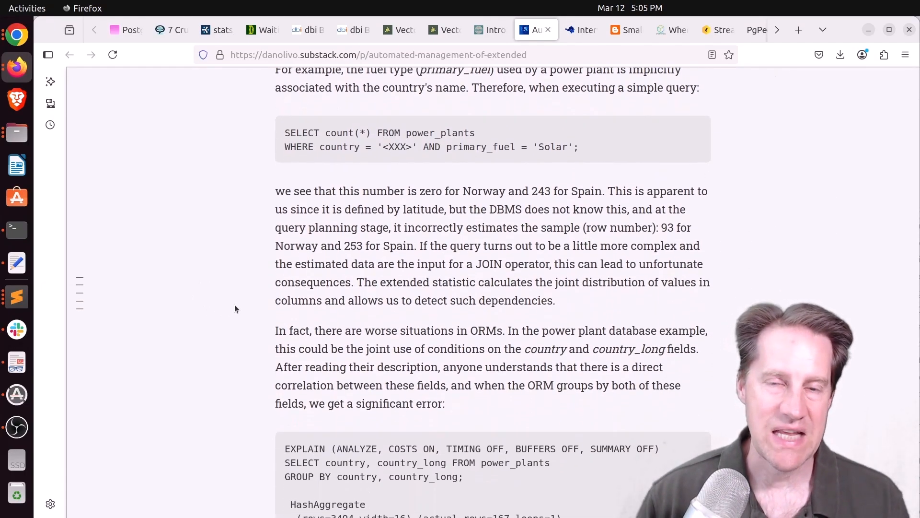
scroll("down", 3)
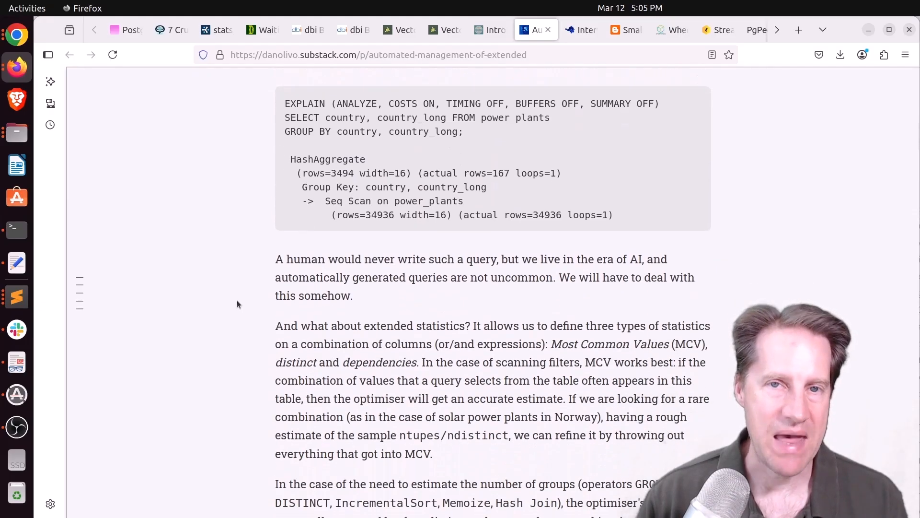
scroll("down", 3)
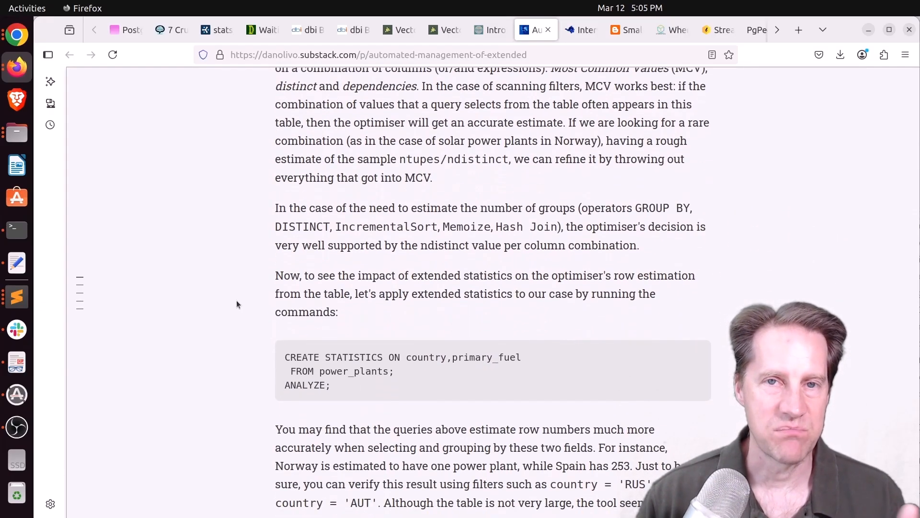
scroll("down", 3)
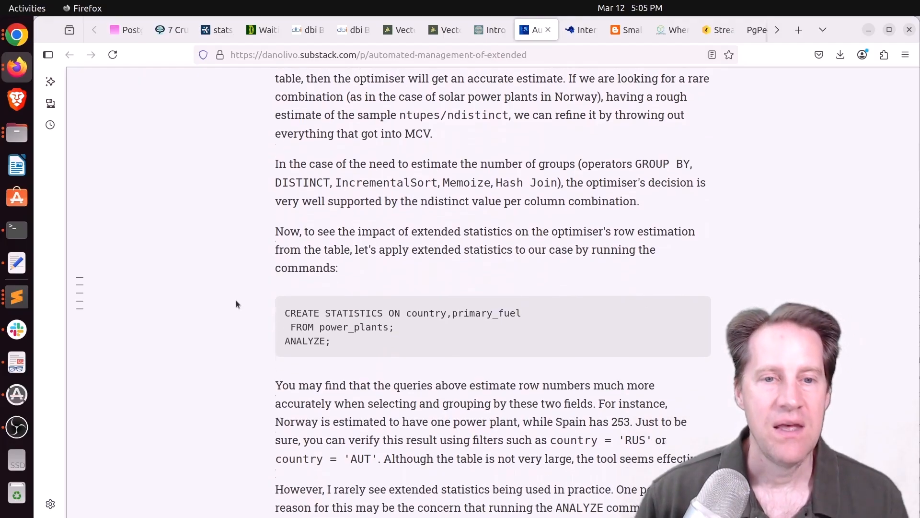
scroll("down", 3)
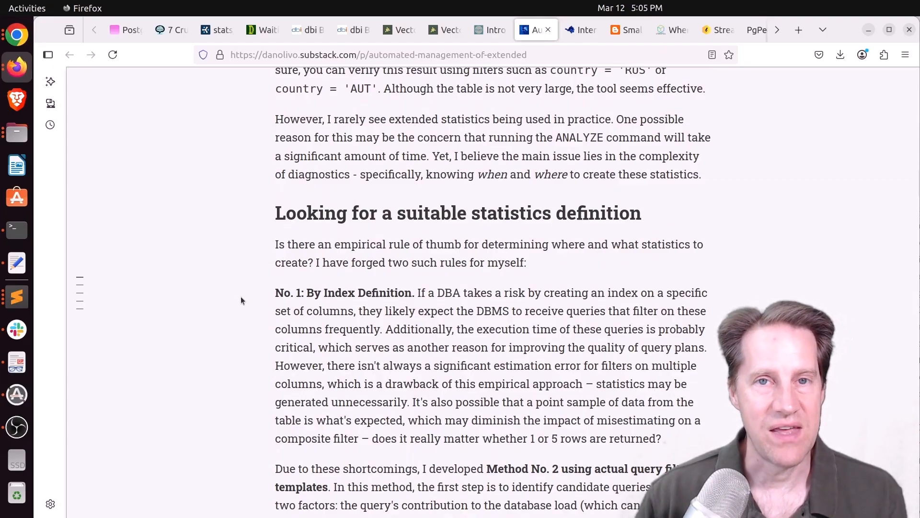
Read on to the compactify benchmark table, then move to the Person of the Week tab
scroll("down", 3)
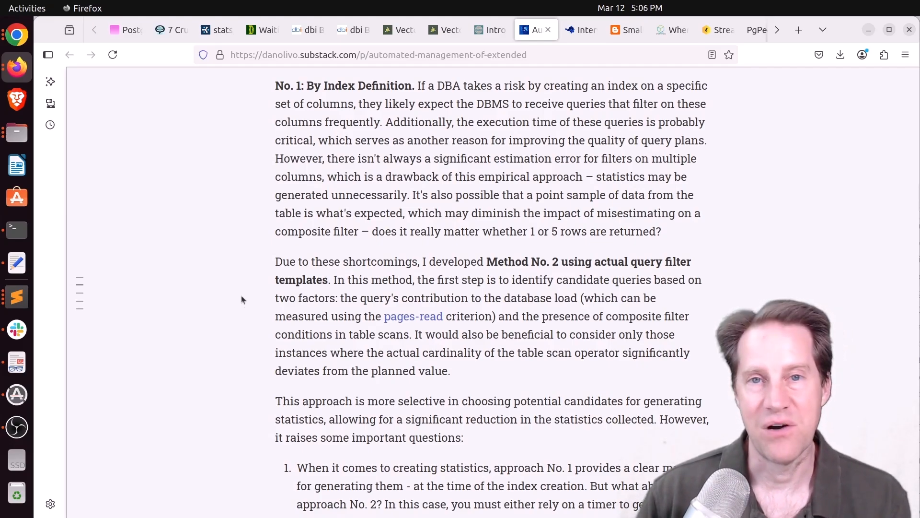
scroll("down", 3)
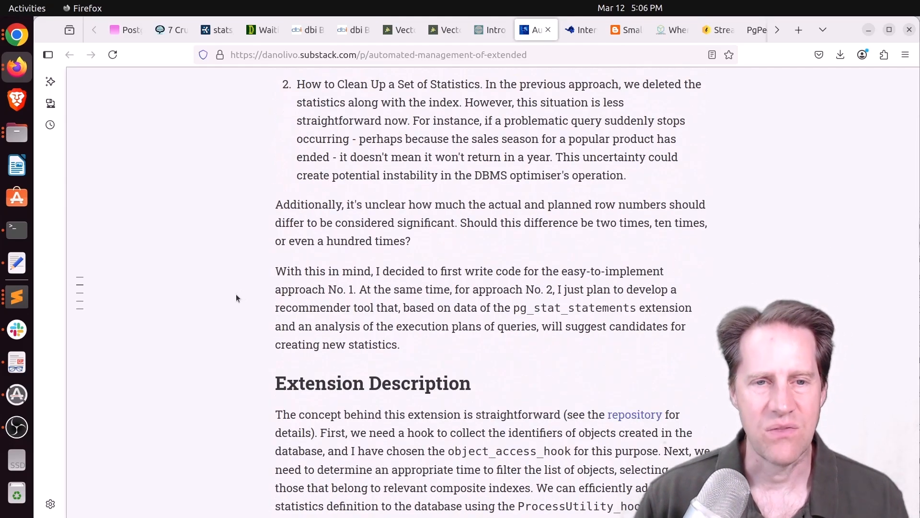
scroll("down", 3)
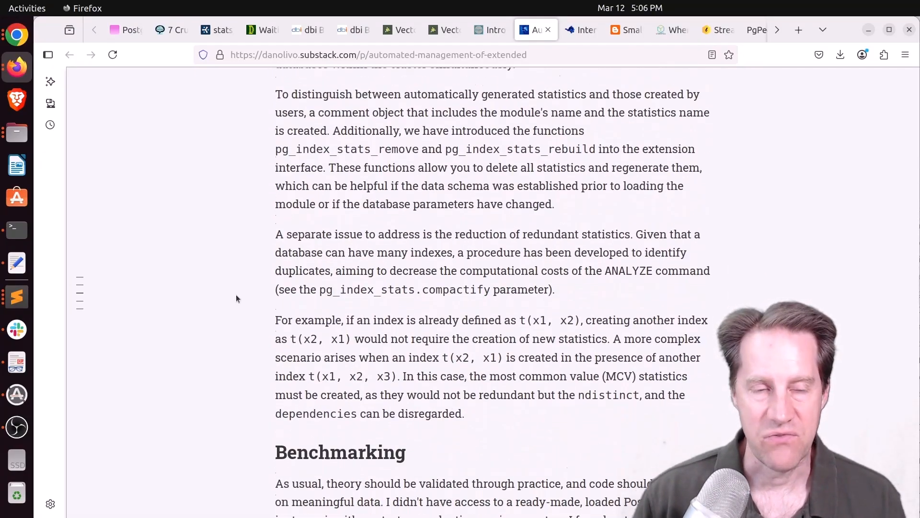
scroll("down", 3)
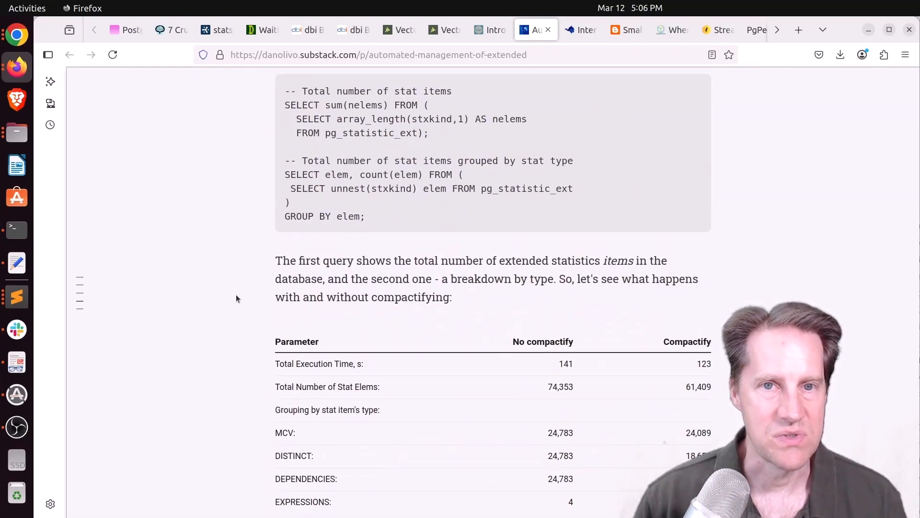
left_click(581, 29)
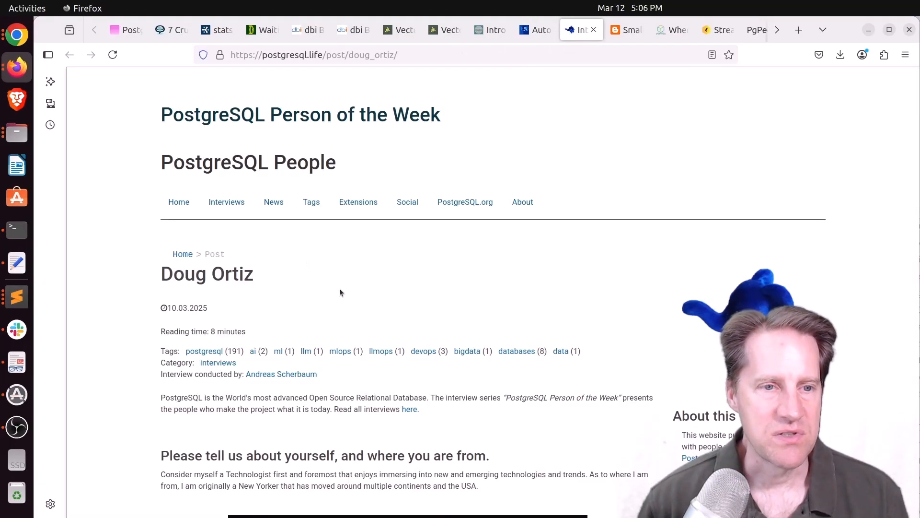
Skim the Doug Ortiz interview to the connection pooler and multi-master replication questions
scroll("down", 3)
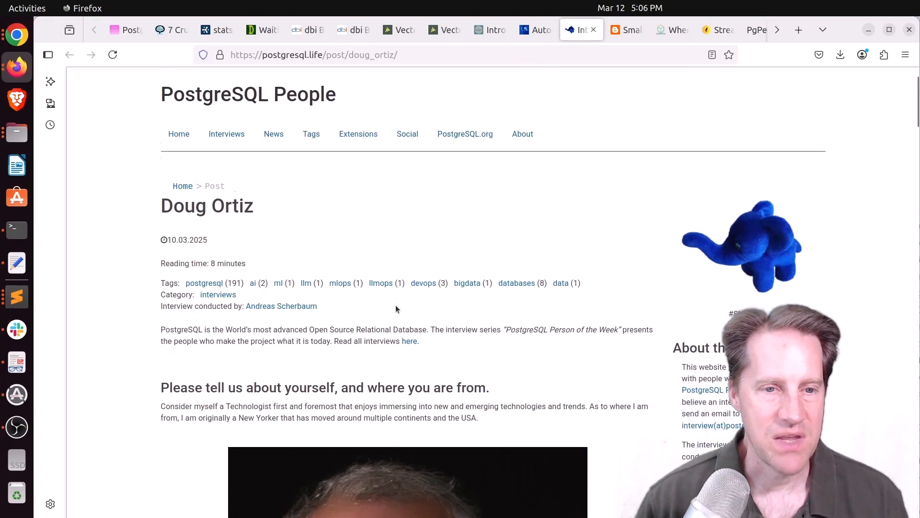
scroll("down", 3)
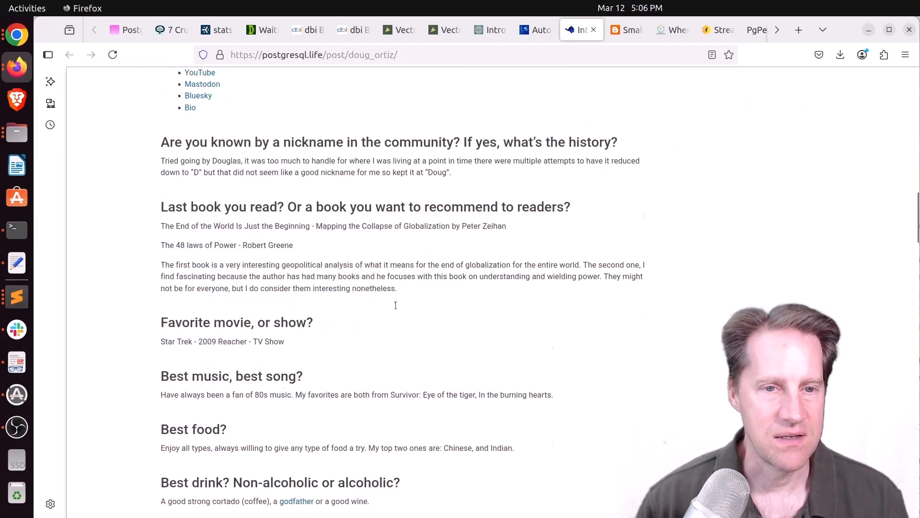
scroll("up", 3)
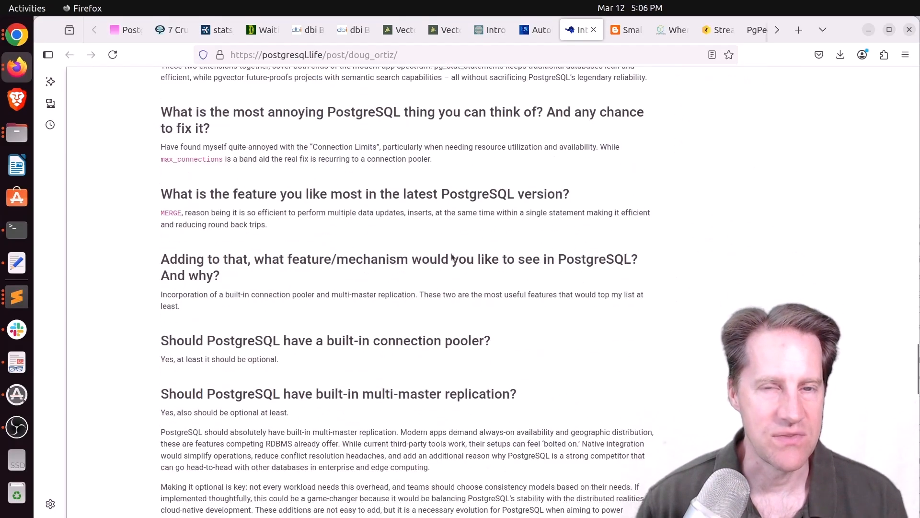